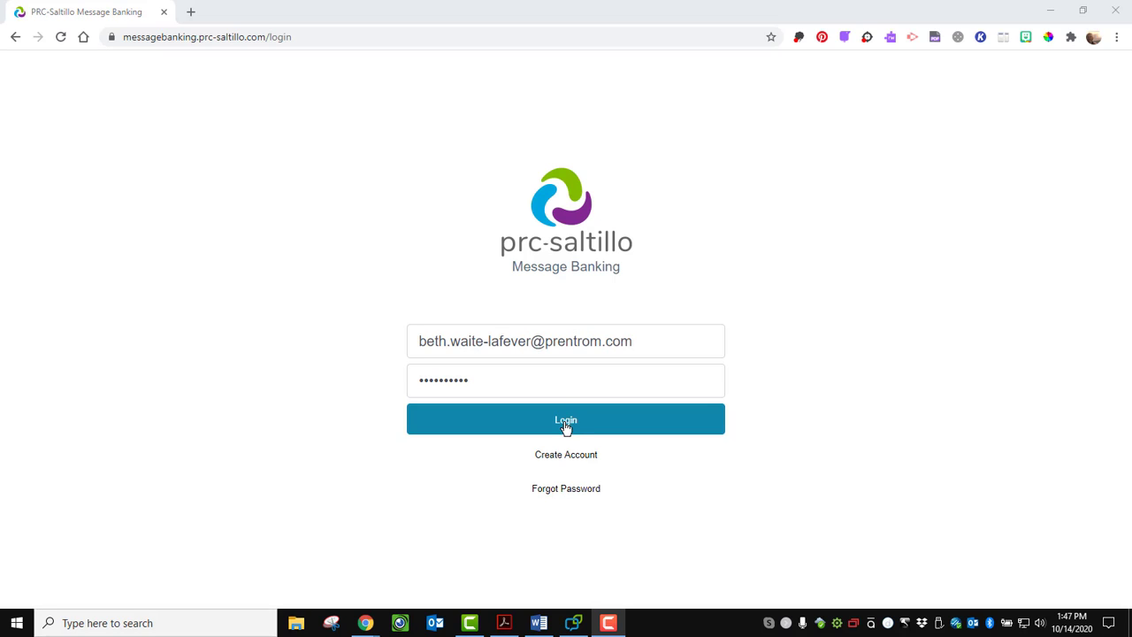
# Log in, open the recorder from My Messages, and begin recording a new message.
pyautogui.click(565, 418)
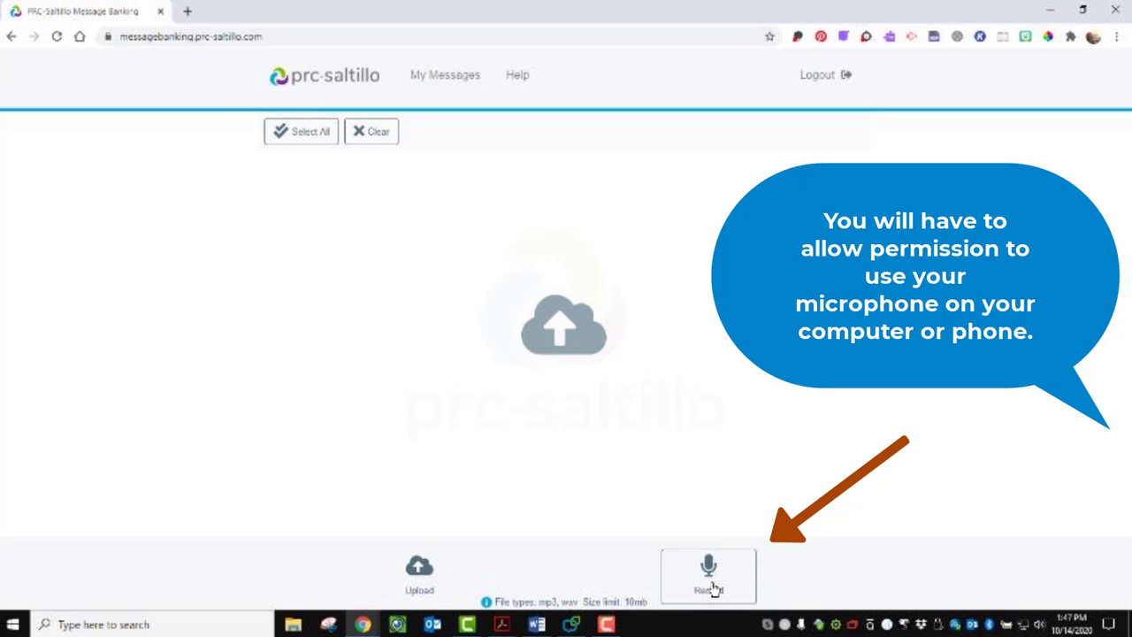
pyautogui.click(707, 575)
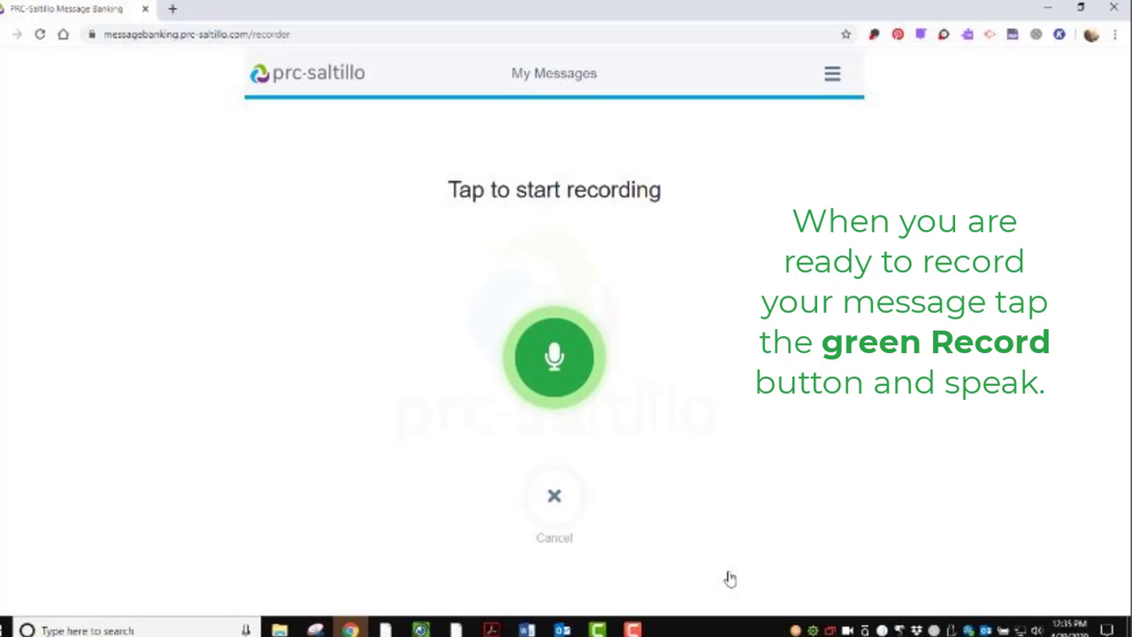
pyautogui.click(554, 357)
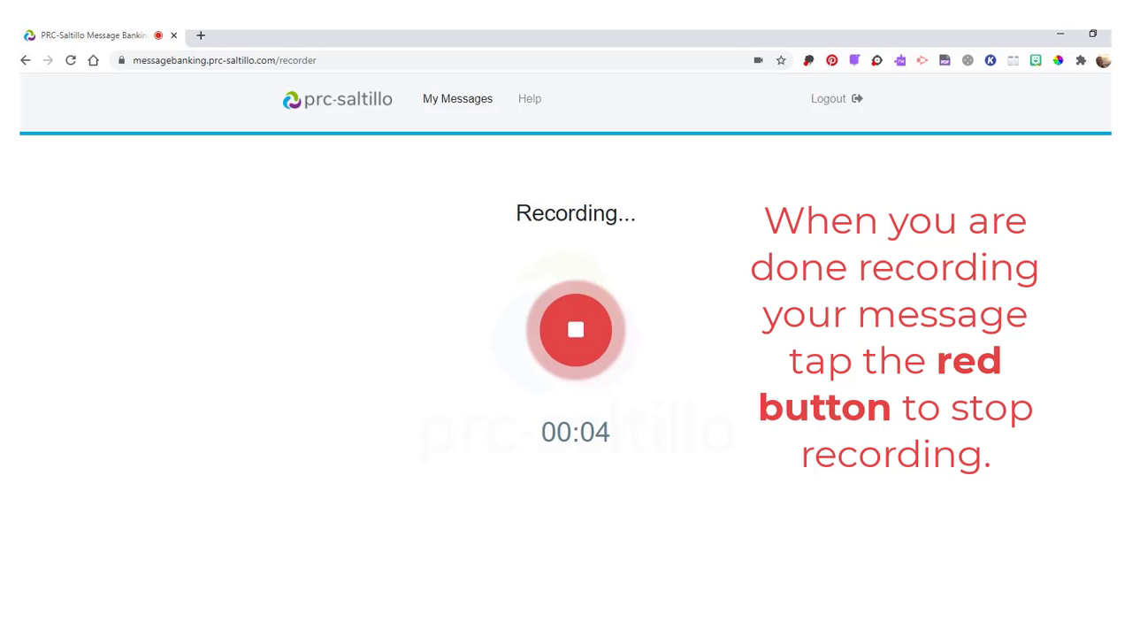
# Record a three-second voice take, play it back, and save it.
pyautogui.click(575, 329)
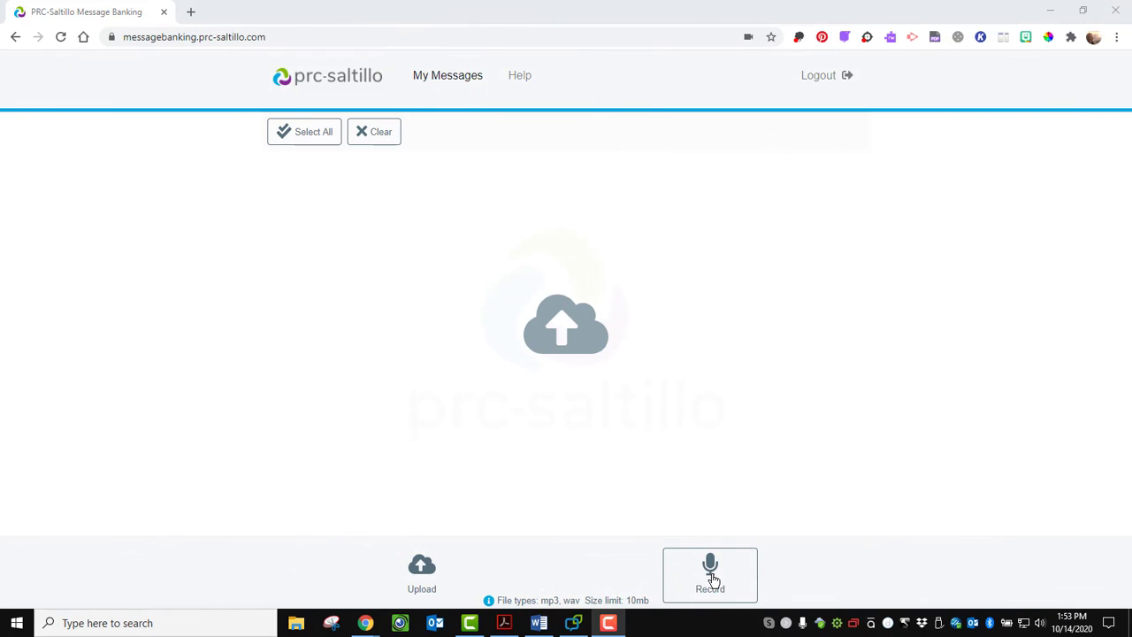
pyautogui.click(709, 575)
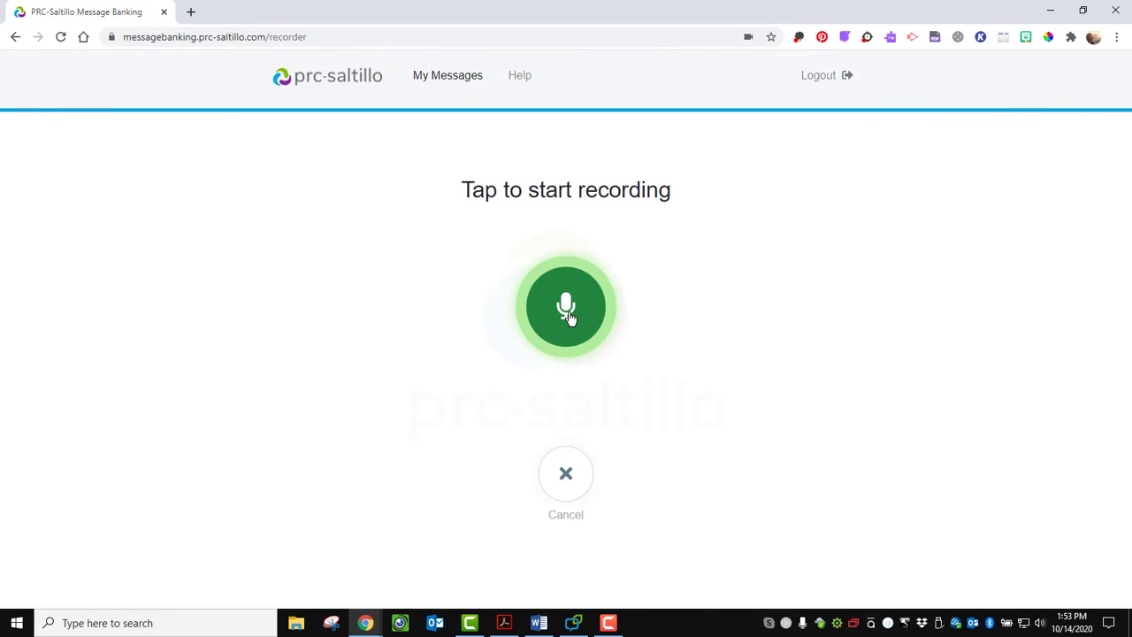
pyautogui.click(564, 306)
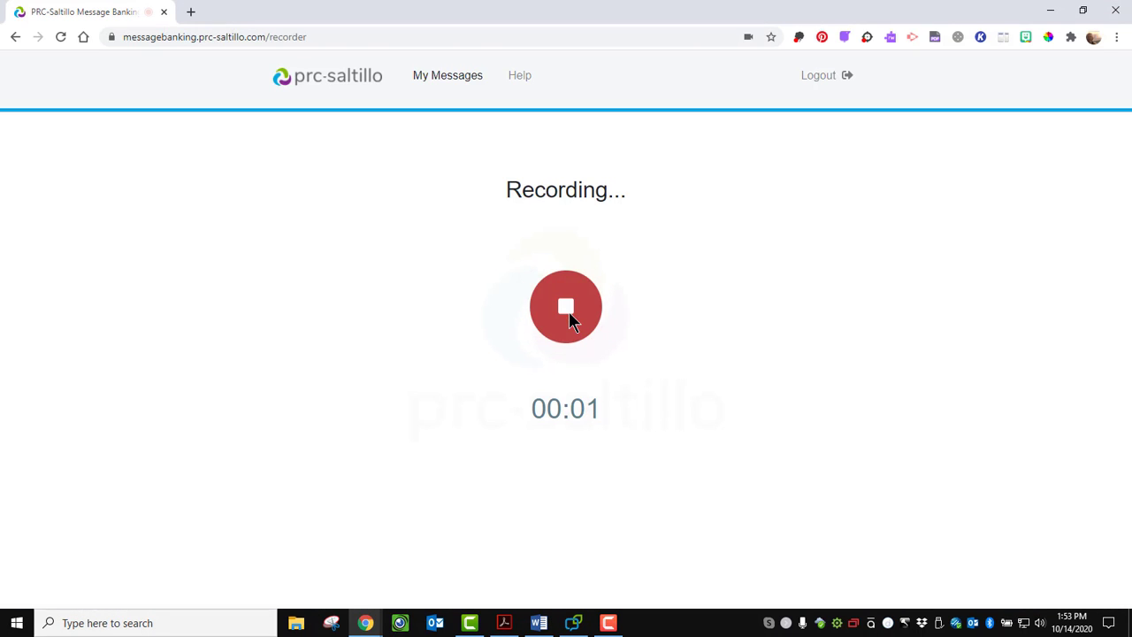
pyautogui.click(566, 306)
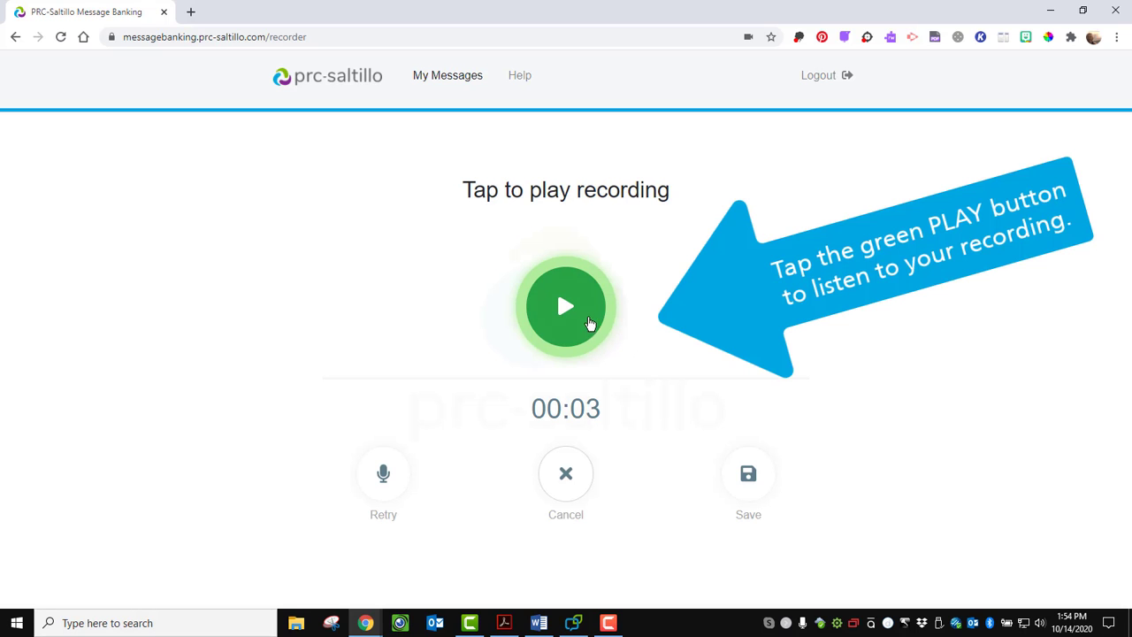
pyautogui.click(565, 306)
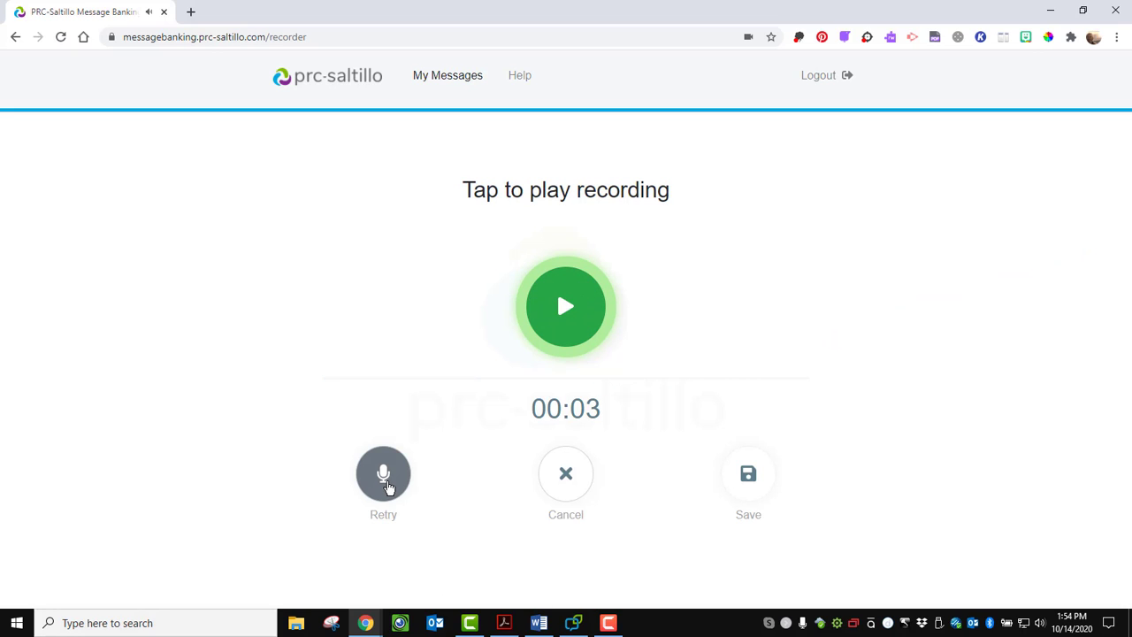
pyautogui.moveTo(565, 473)
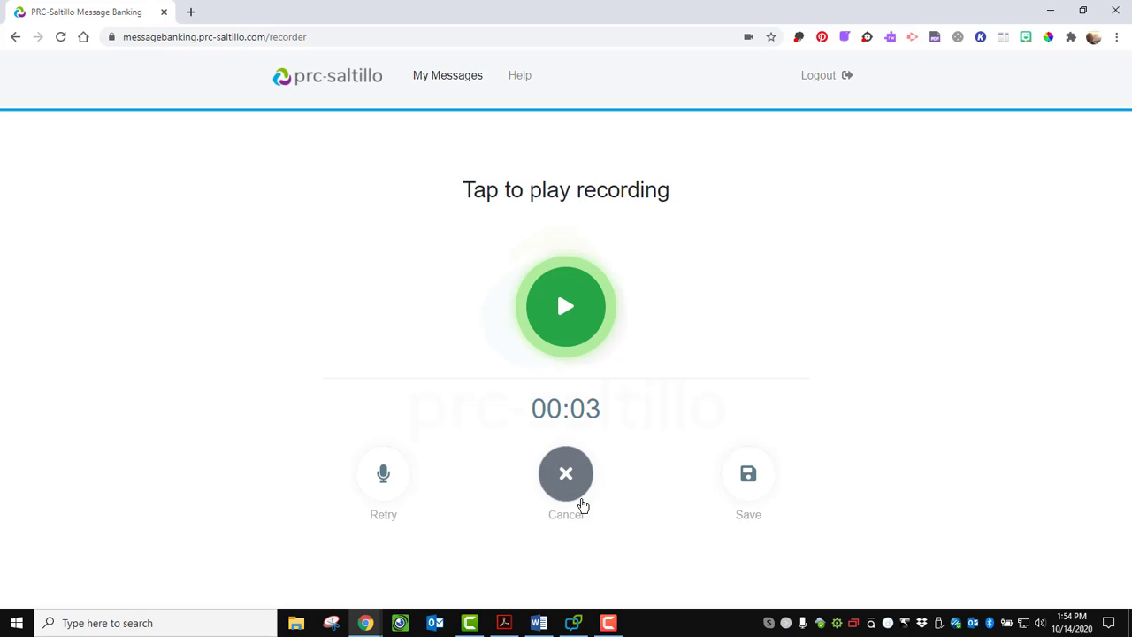
pyautogui.click(564, 473)
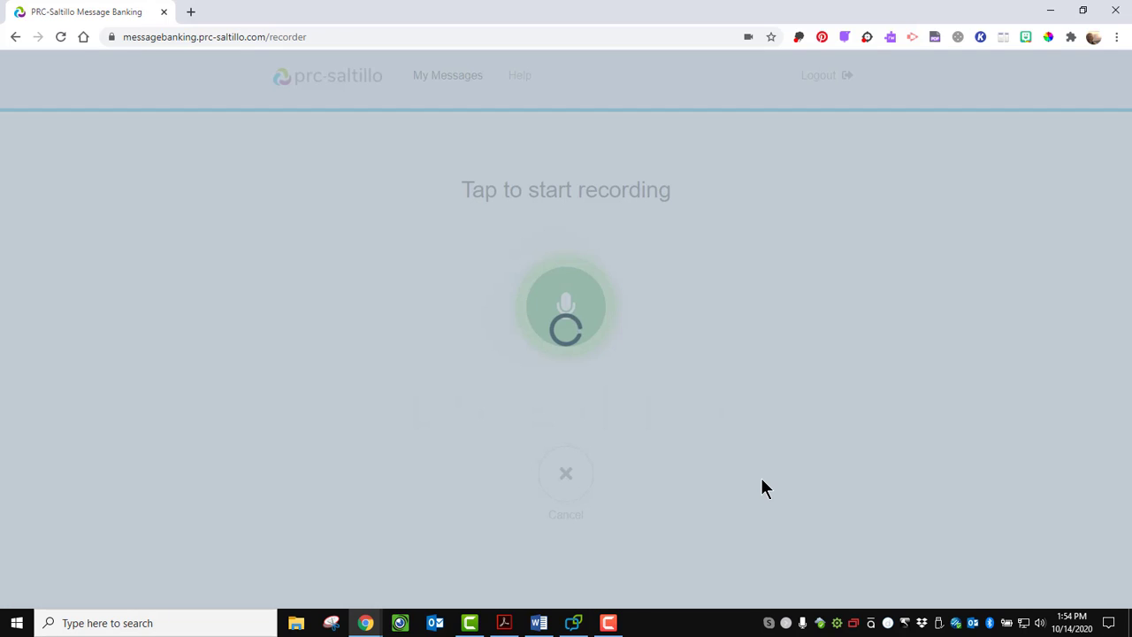
# Open the saved recording's details page showing its date-stamped title.
pyautogui.click(565, 305)
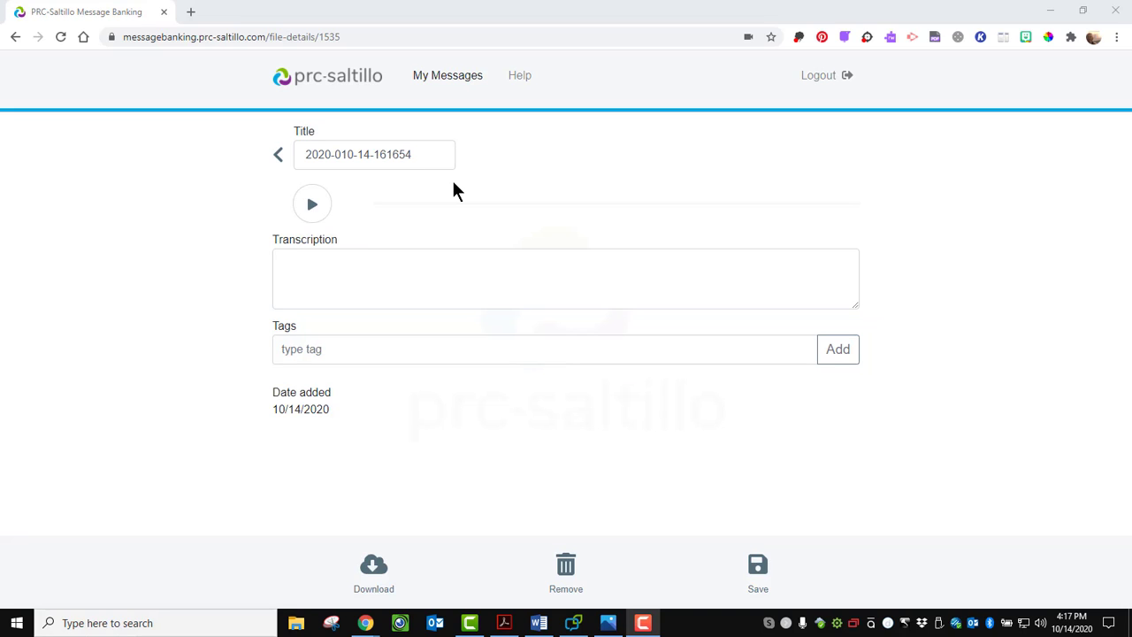
pyautogui.moveTo(438, 190)
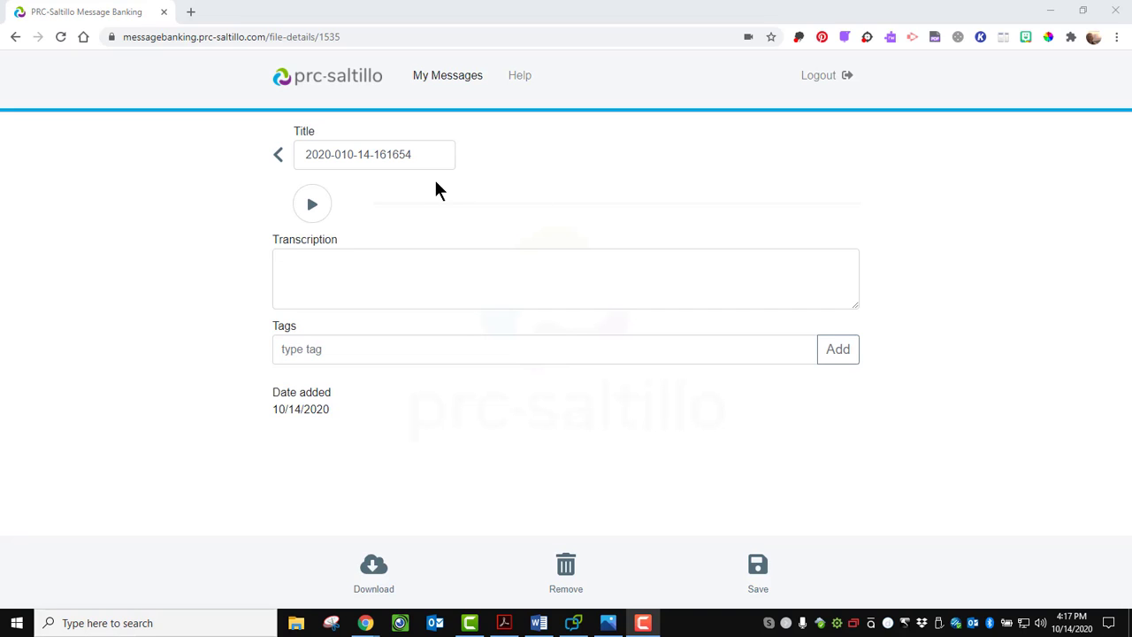
# Title the recording 'See you', transcribe 'It's great to see you.', and add tag Greeting.
pyautogui.tripleClick(374, 154)
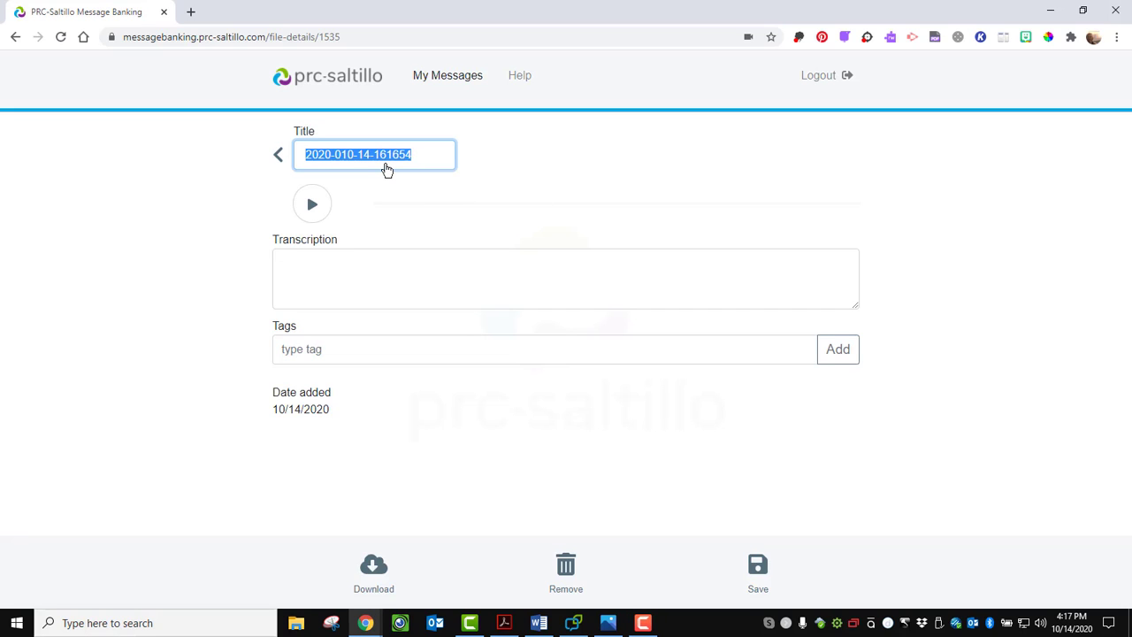
pyautogui.write('See you')
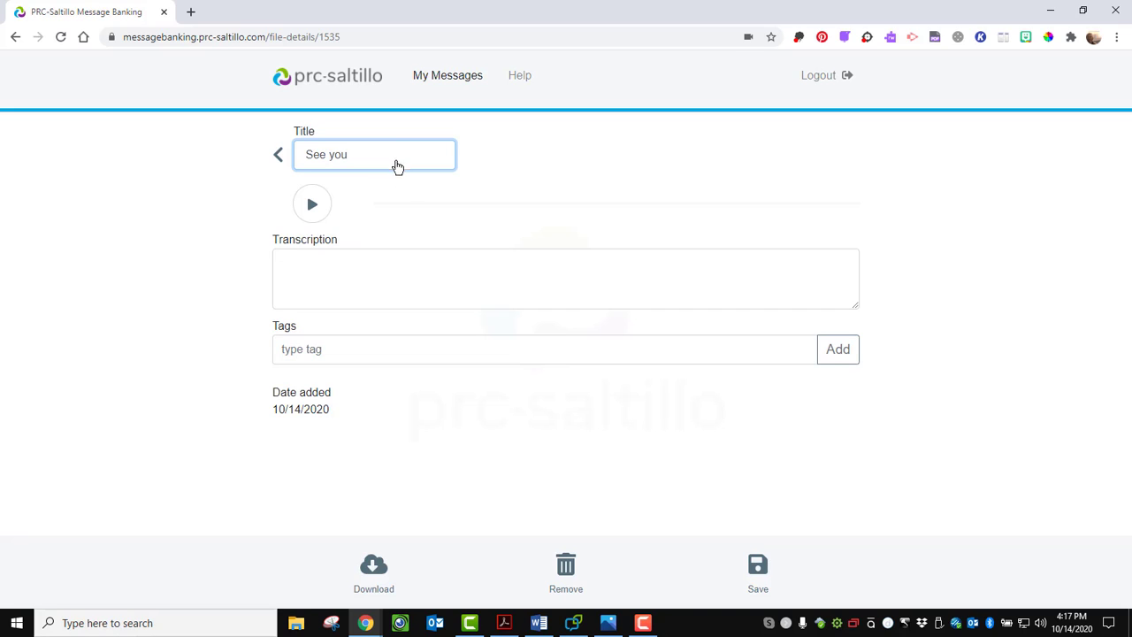
pyautogui.click(565, 278)
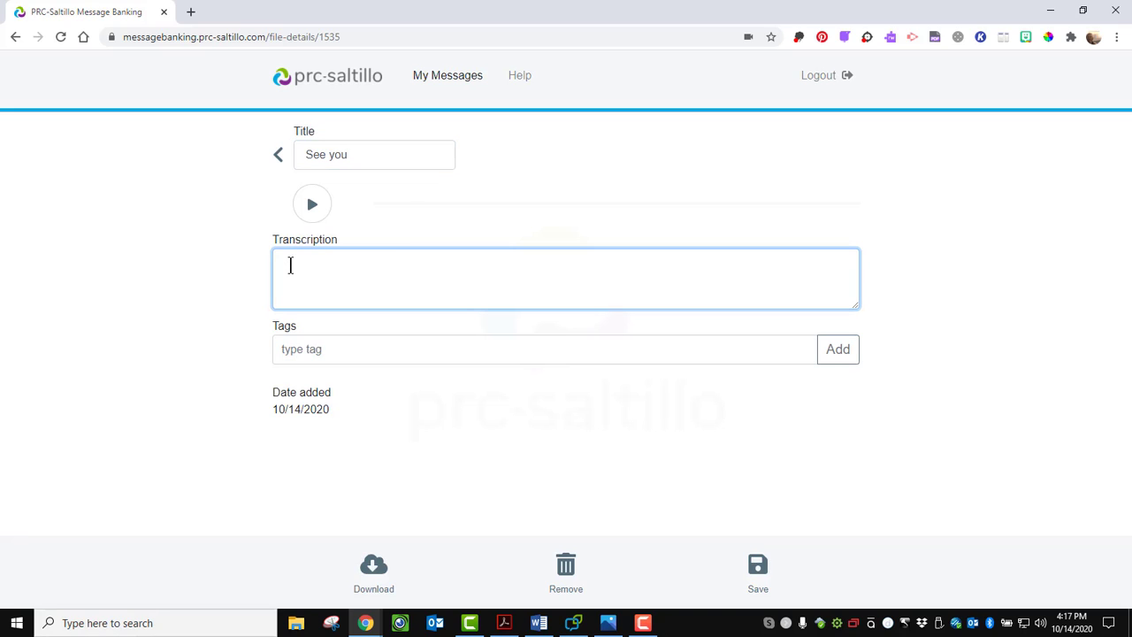
pyautogui.write('Its')
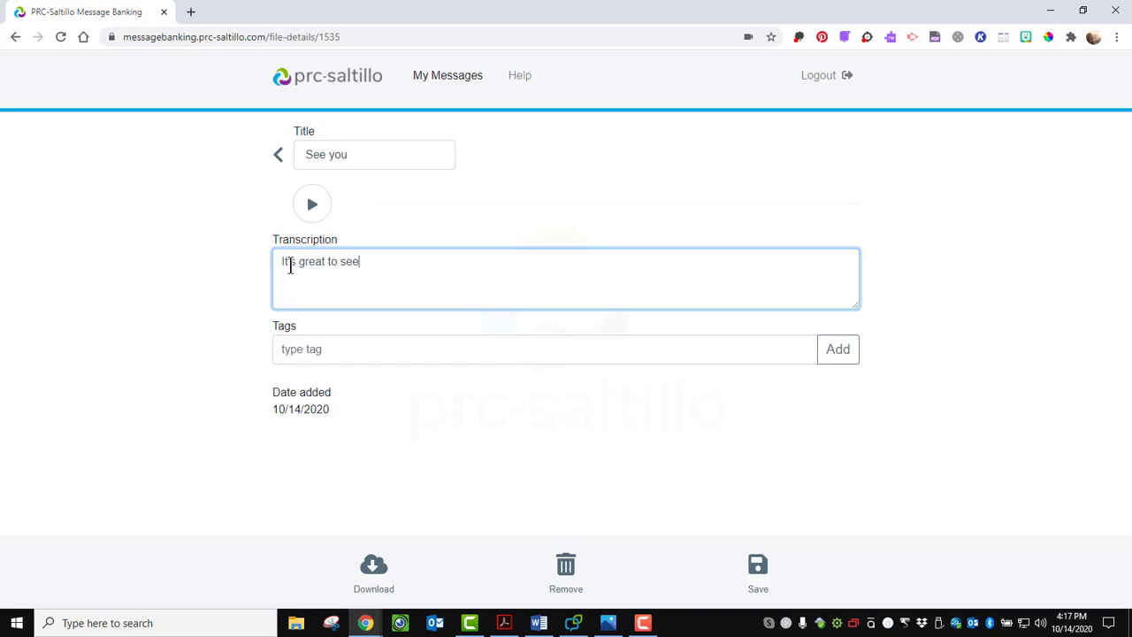
pyautogui.write('you.')
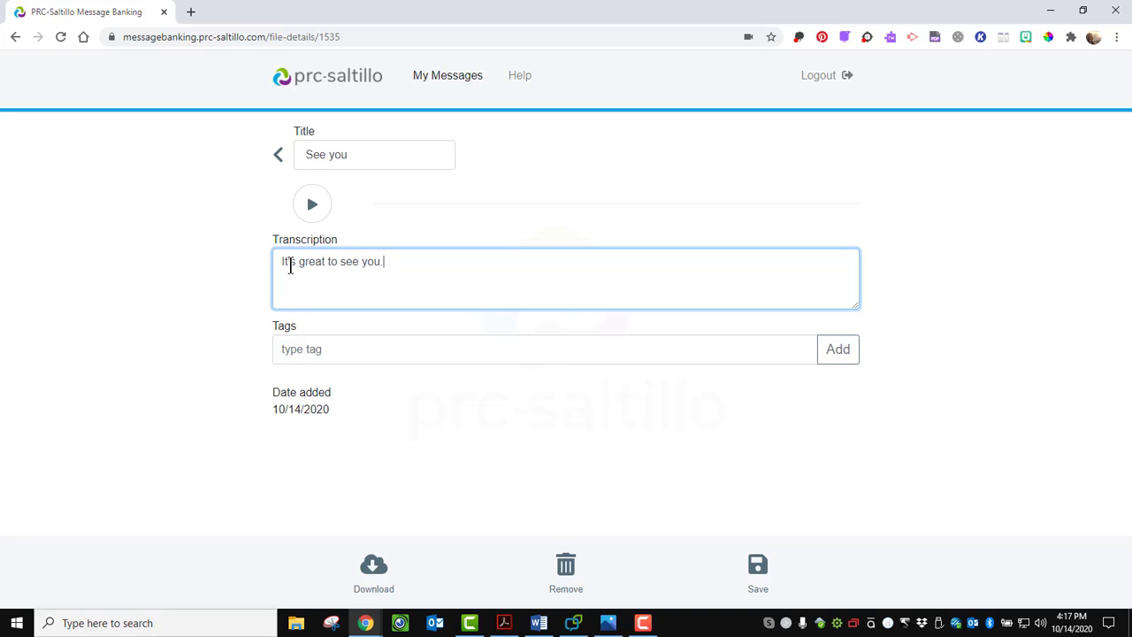
pyautogui.click(543, 348)
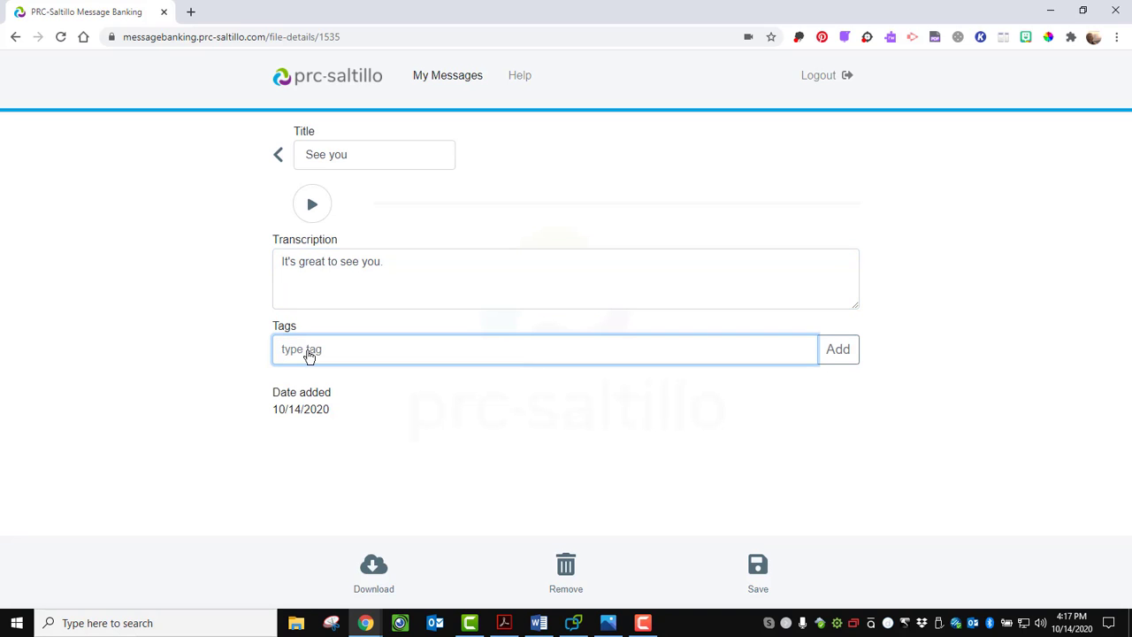
pyautogui.write('Greeting')
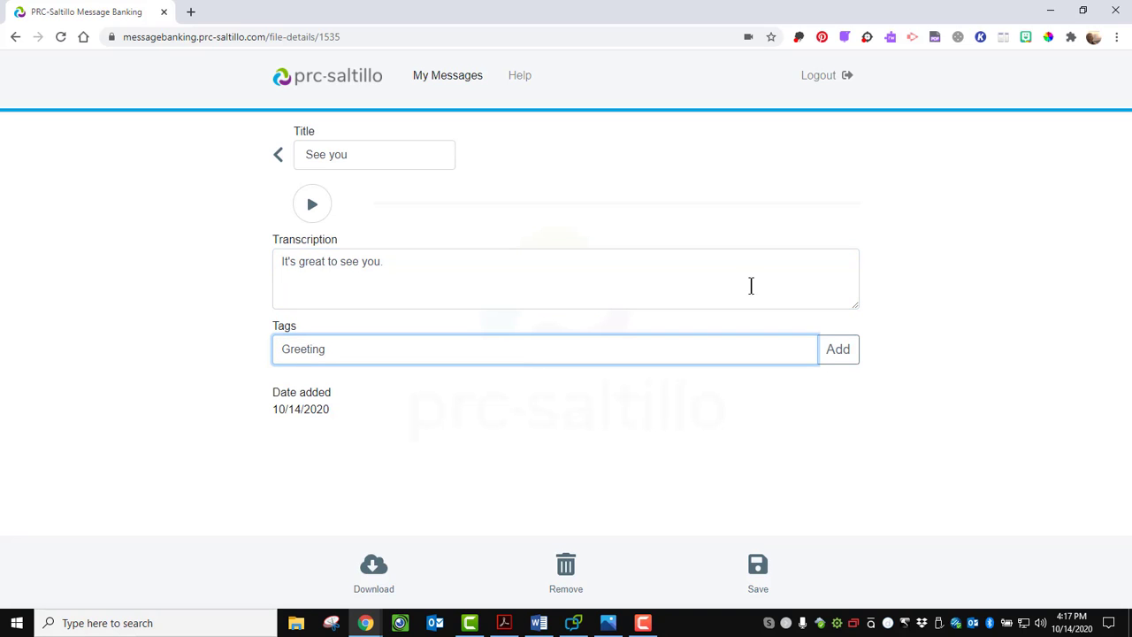
pyautogui.click(837, 349)
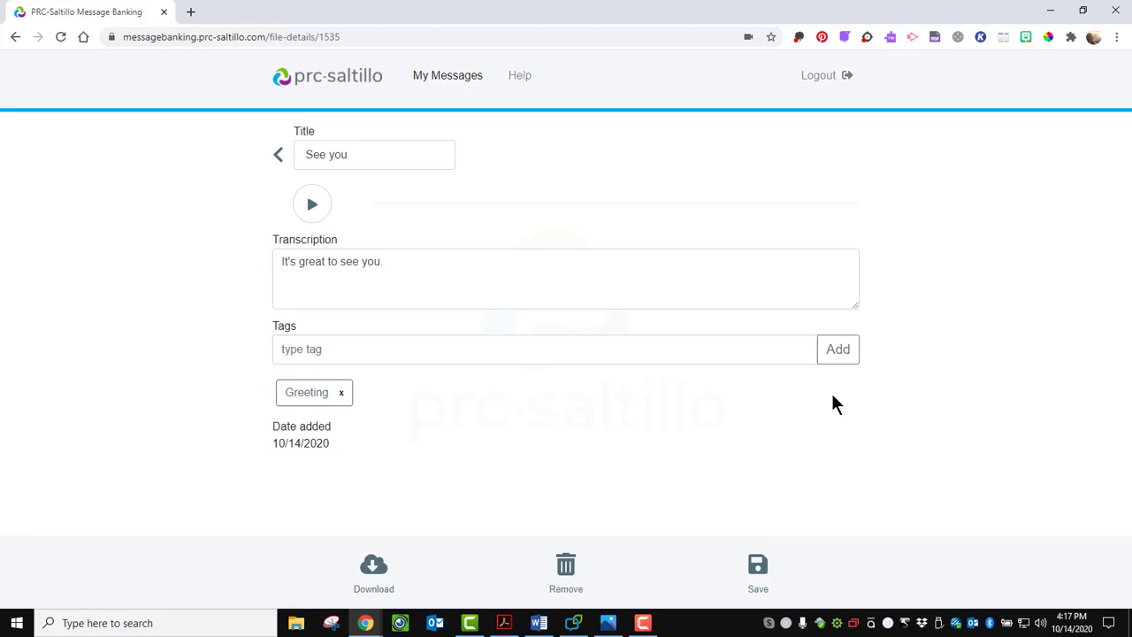
pyautogui.moveTo(753, 440)
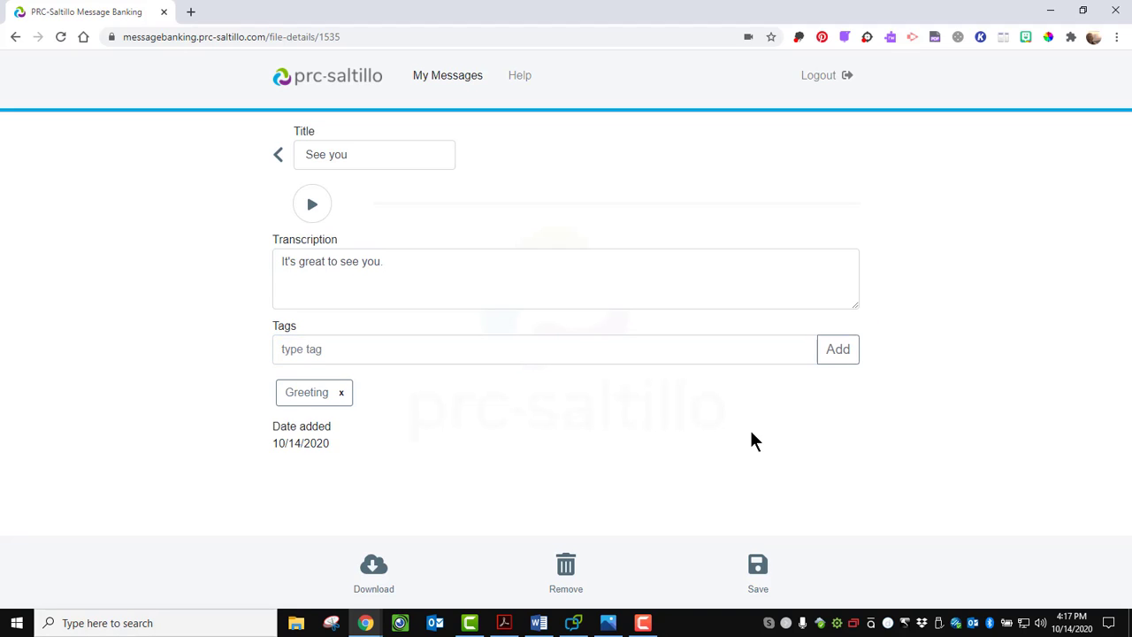
pyautogui.moveTo(758, 565)
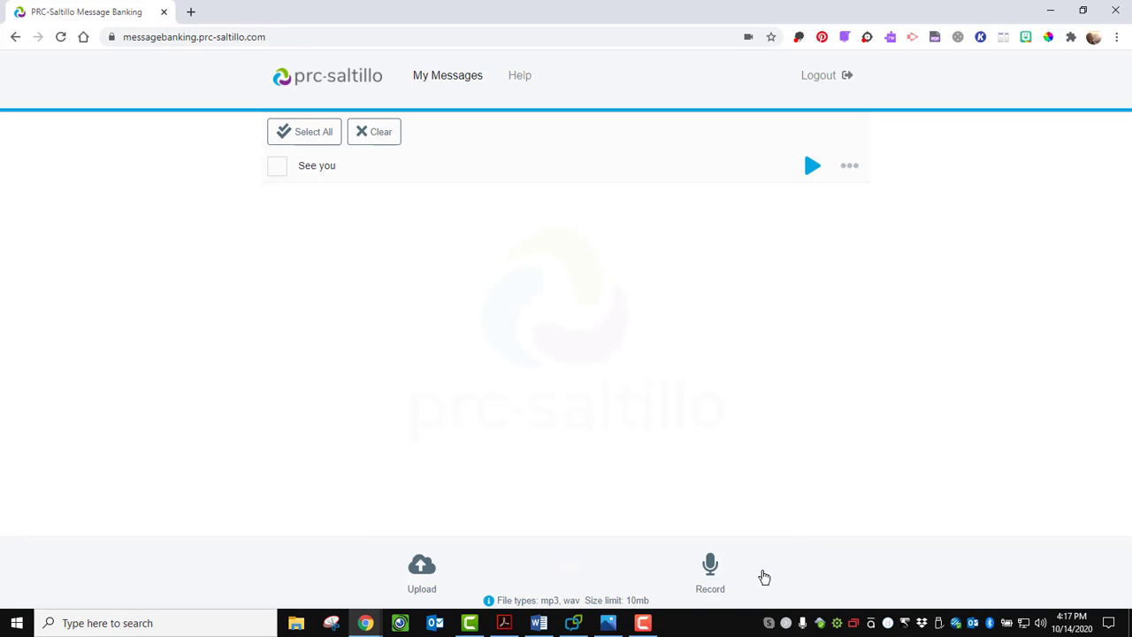
pyautogui.moveTo(701, 573)
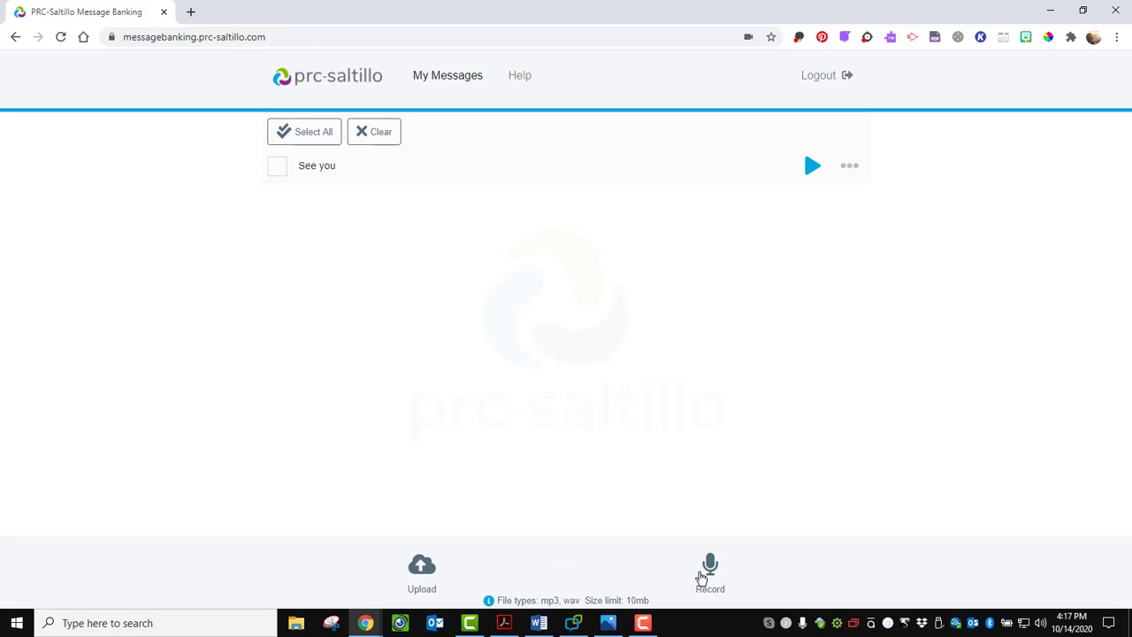
pyautogui.moveTo(272, 368)
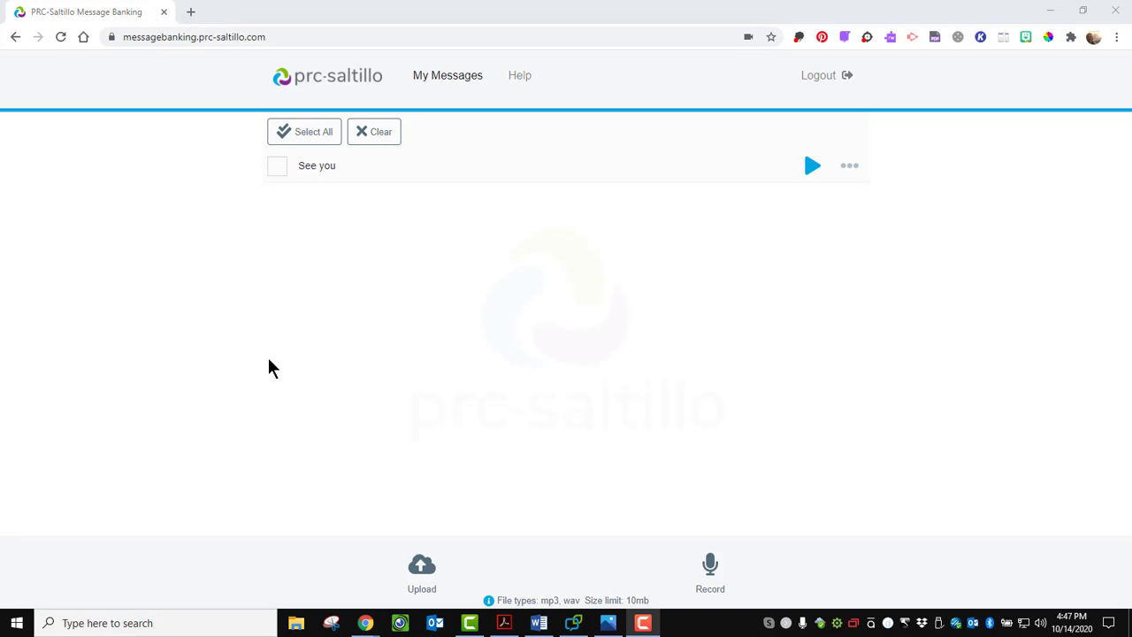
pyautogui.moveTo(278, 188)
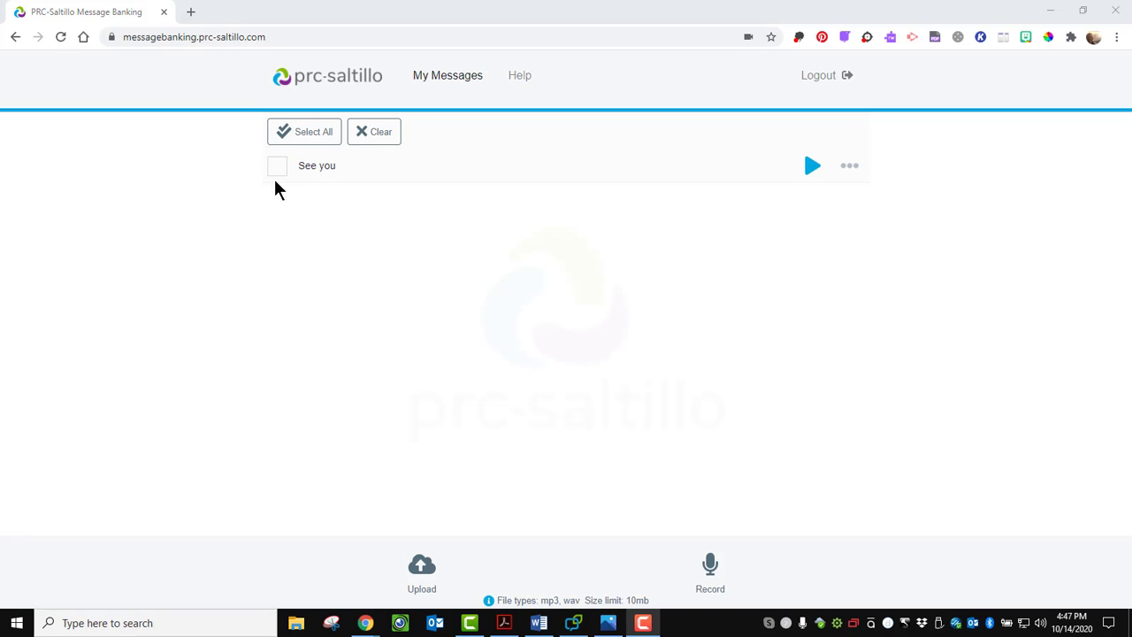
pyautogui.moveTo(329, 194)
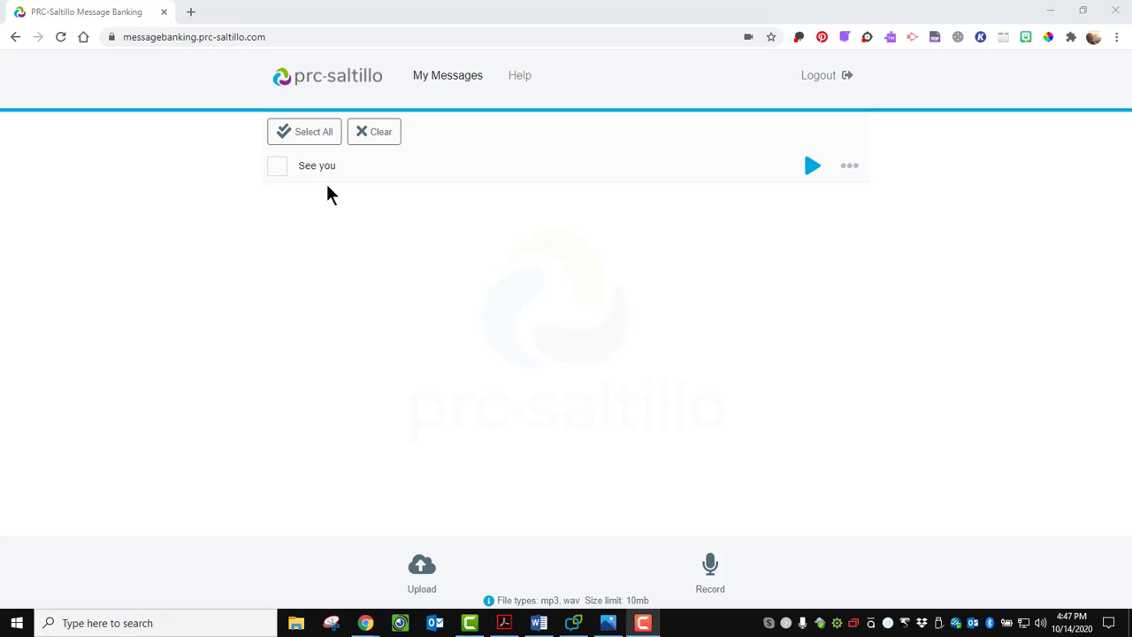
pyautogui.moveTo(710, 573)
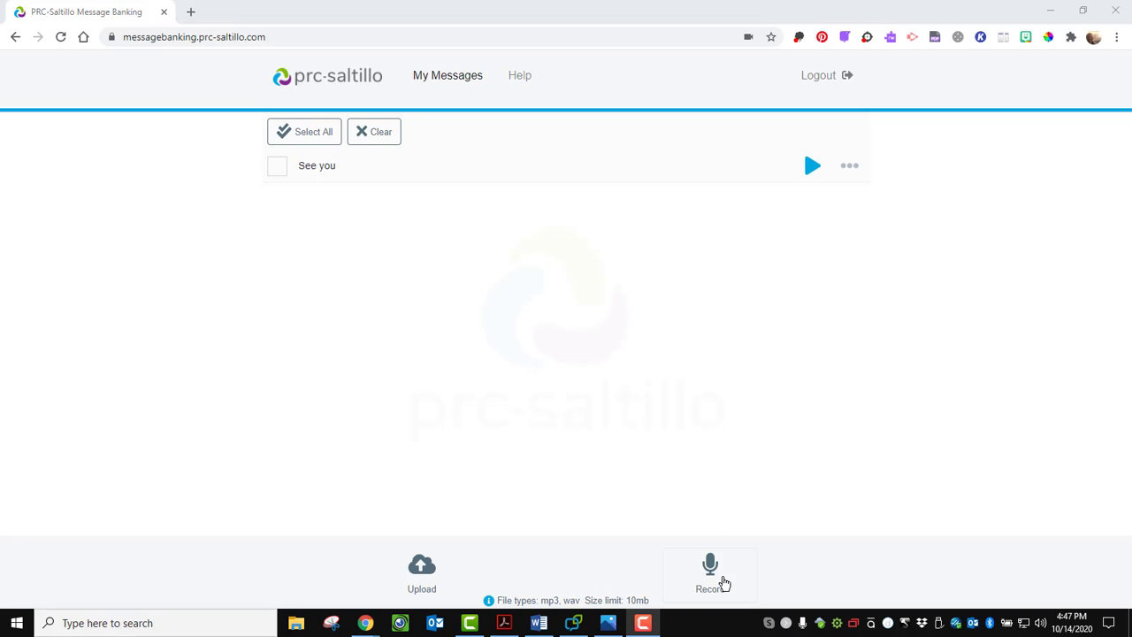
# Record a second three-second message, play it back, and save it.
pyautogui.click(709, 573)
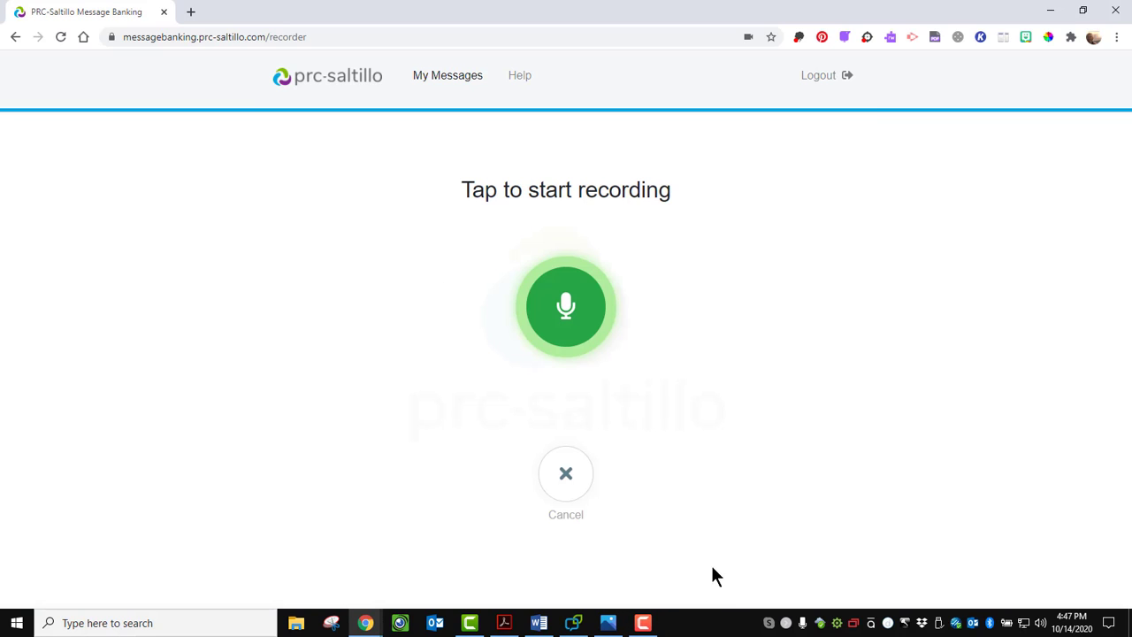
pyautogui.moveTo(644, 360)
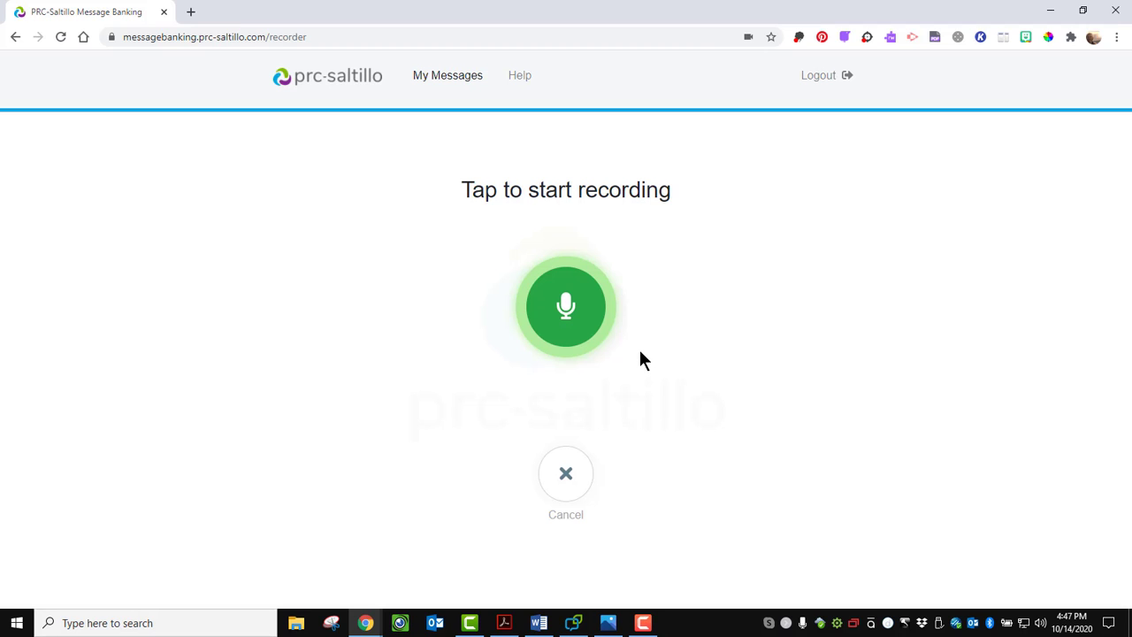
pyautogui.click(566, 306)
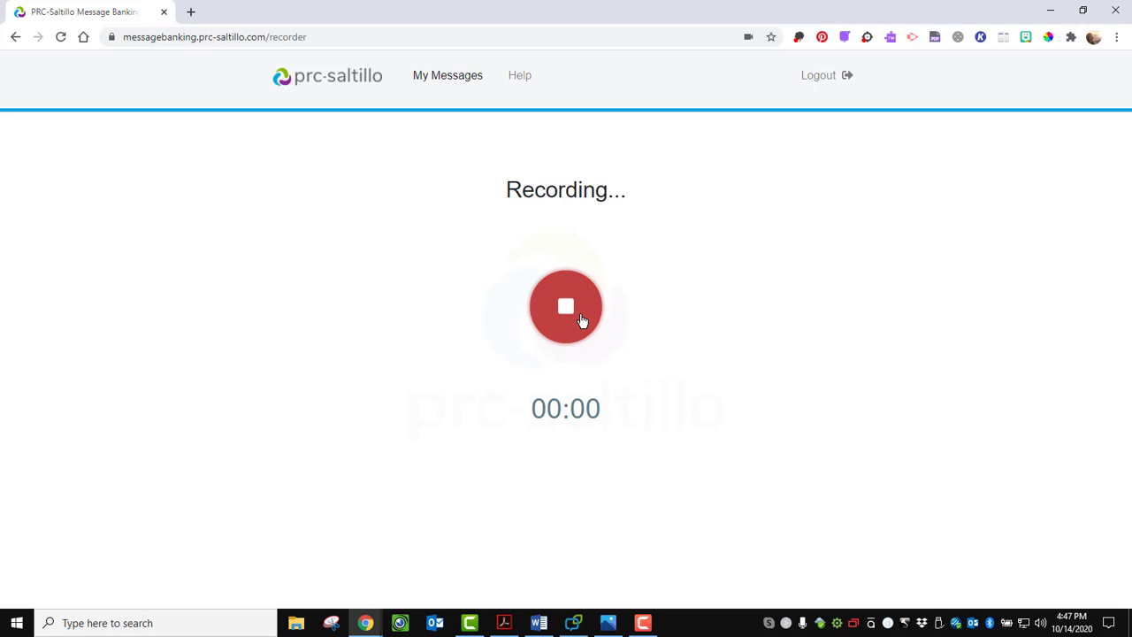
pyautogui.moveTo(645, 369)
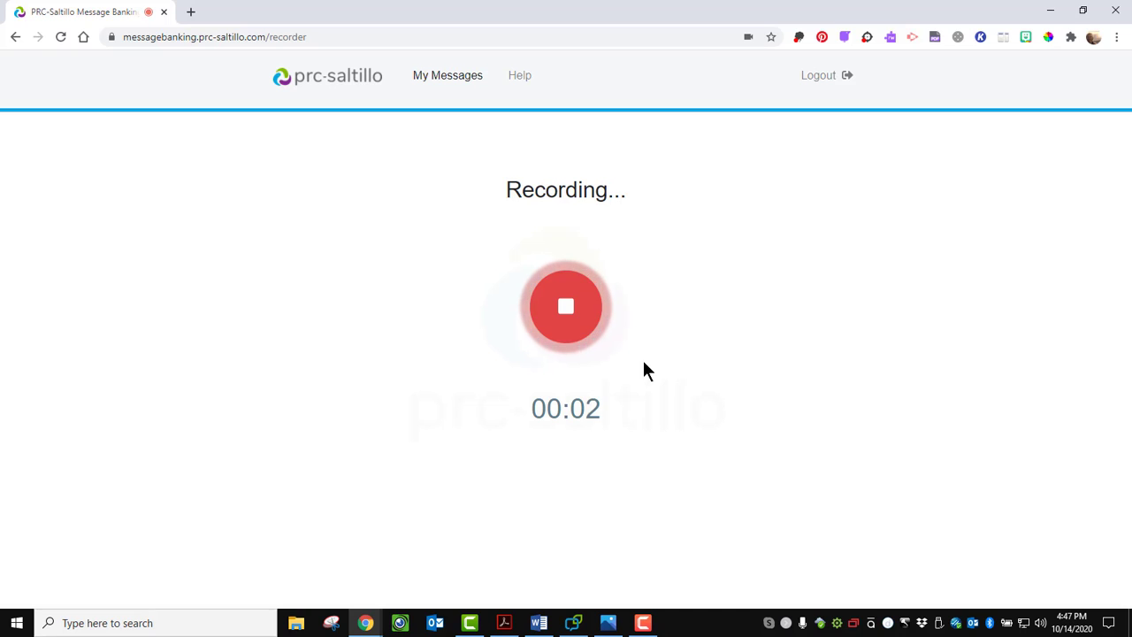
pyautogui.click(565, 306)
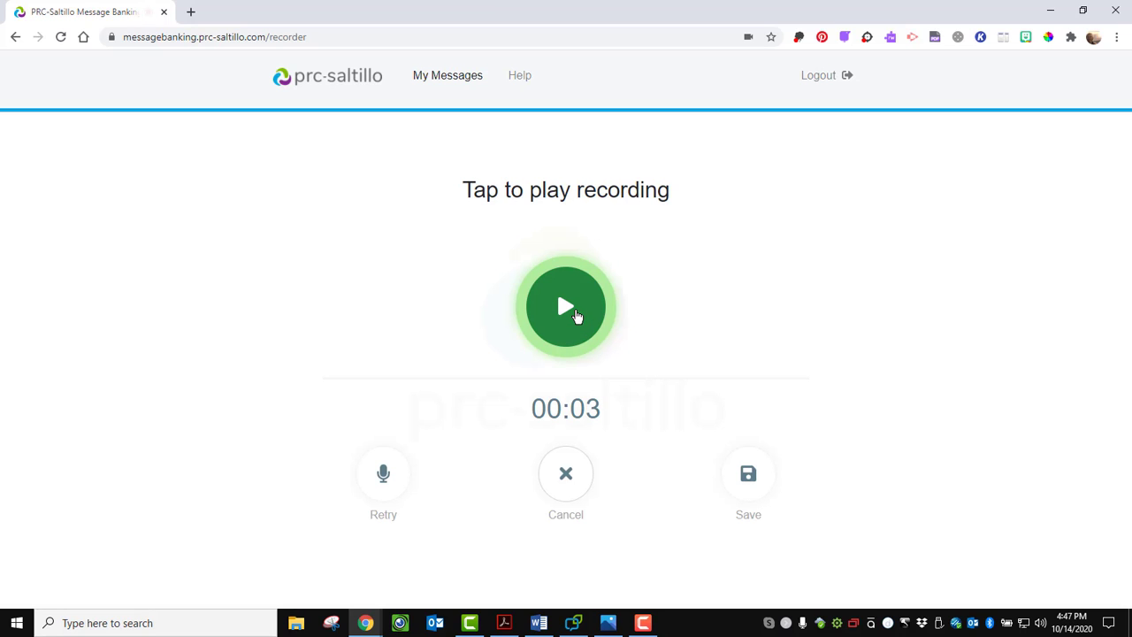
pyautogui.click(565, 306)
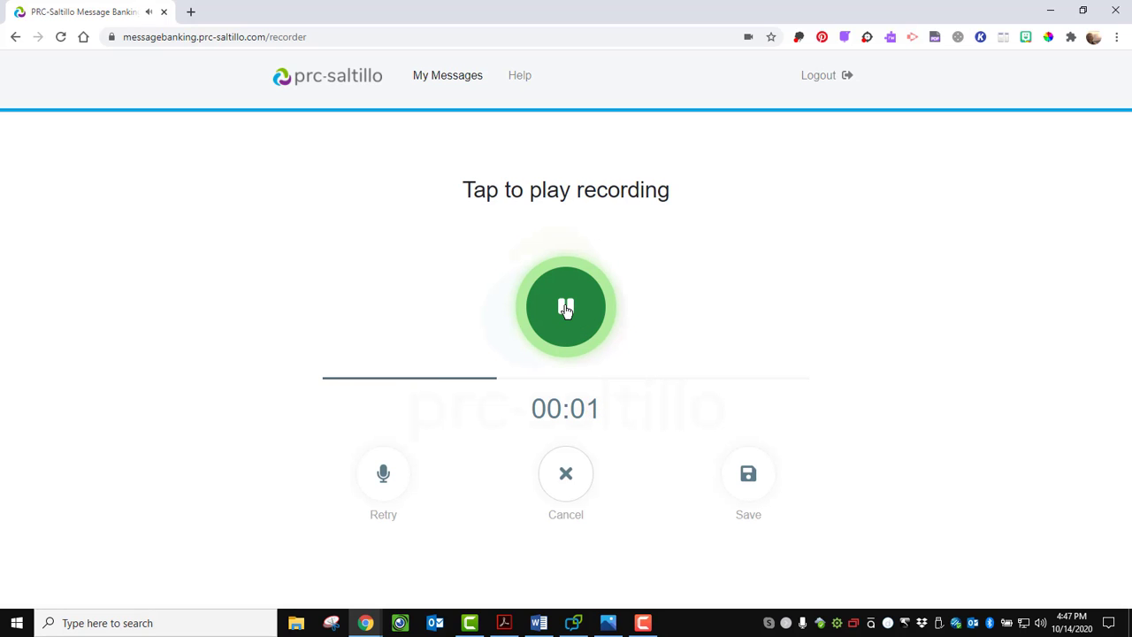
pyautogui.click(565, 306)
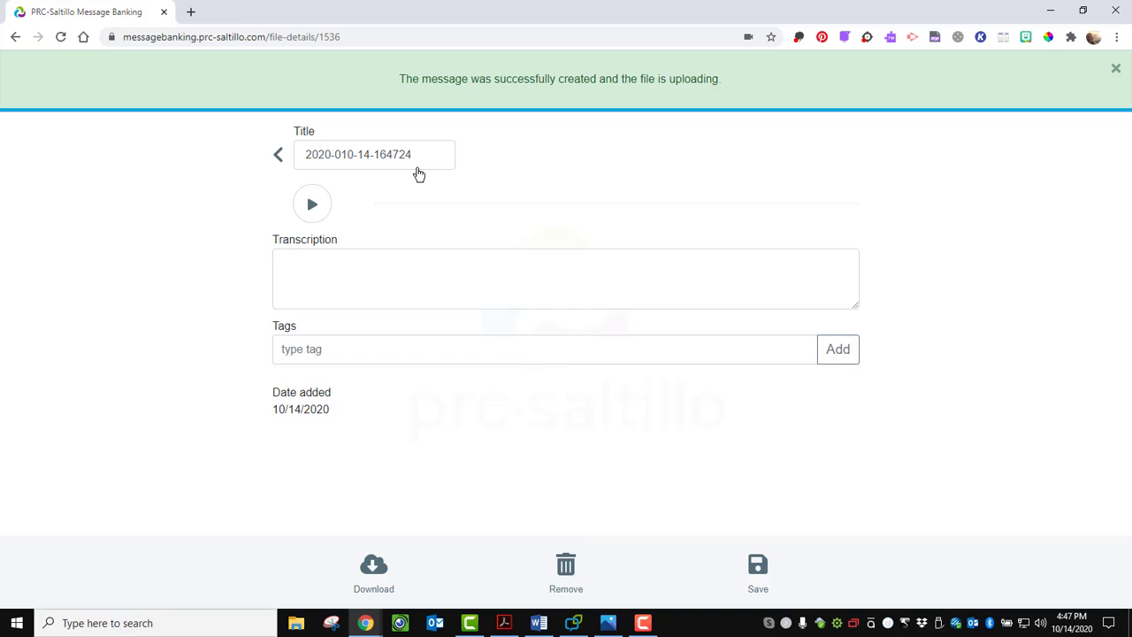
# Title the message 'Coffee', transcribe 'I'd like some coffee.', and add tags Drink and Want.
pyautogui.tripleClick(373, 153)
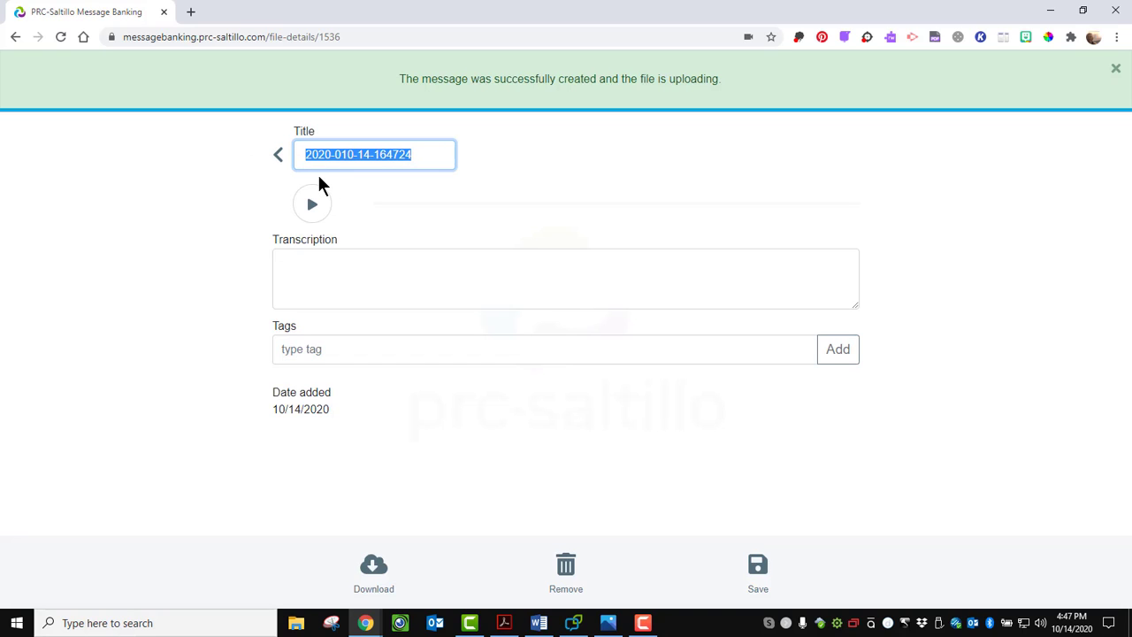
pyautogui.write('Coffee')
pyautogui.click(565, 278)
pyautogui.write('I')
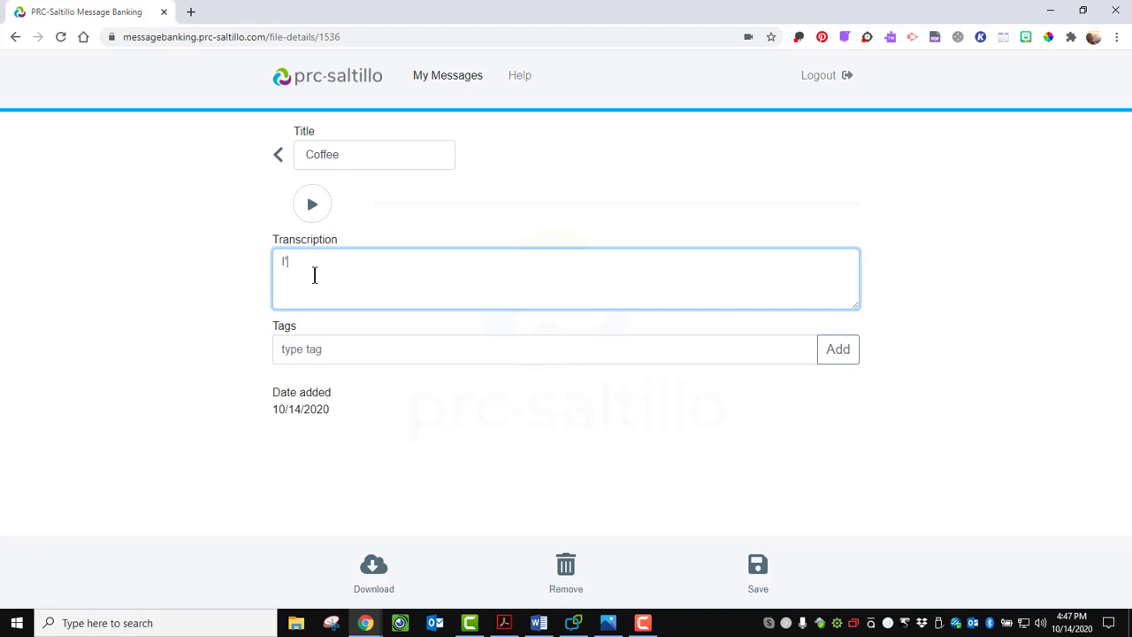
pyautogui.write("'d like some cof")
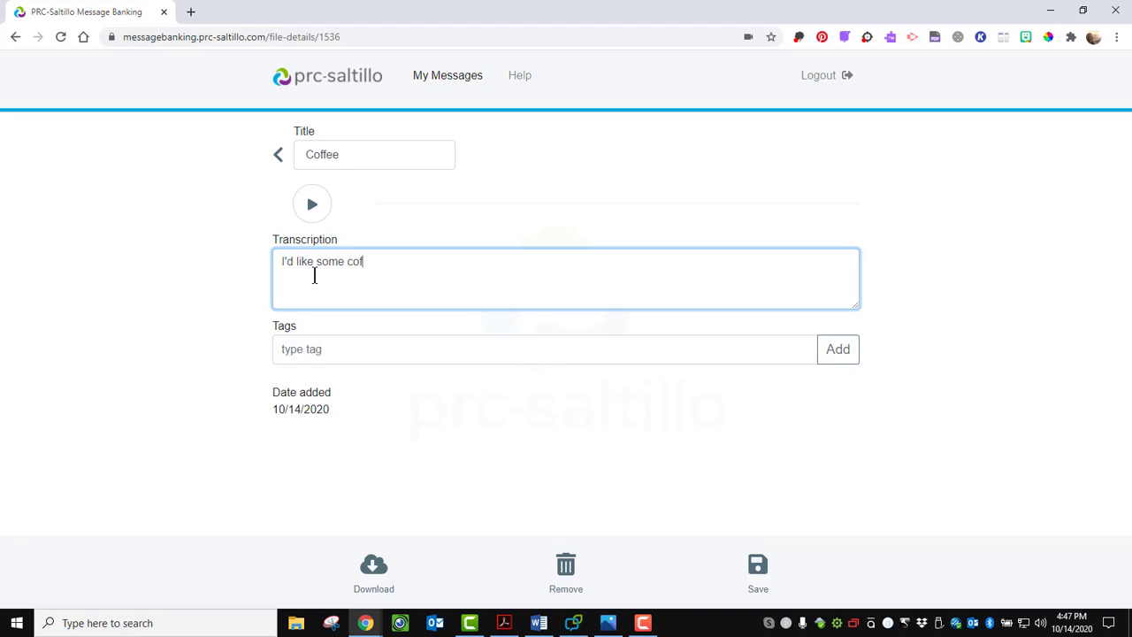
pyautogui.write('fee.')
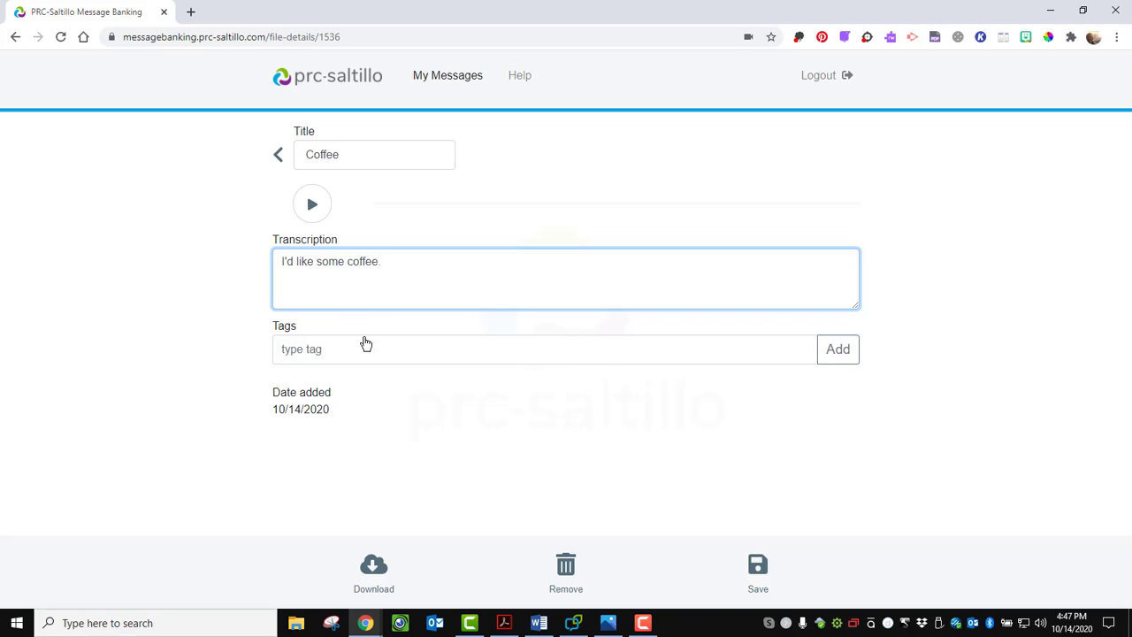
pyautogui.write('D')
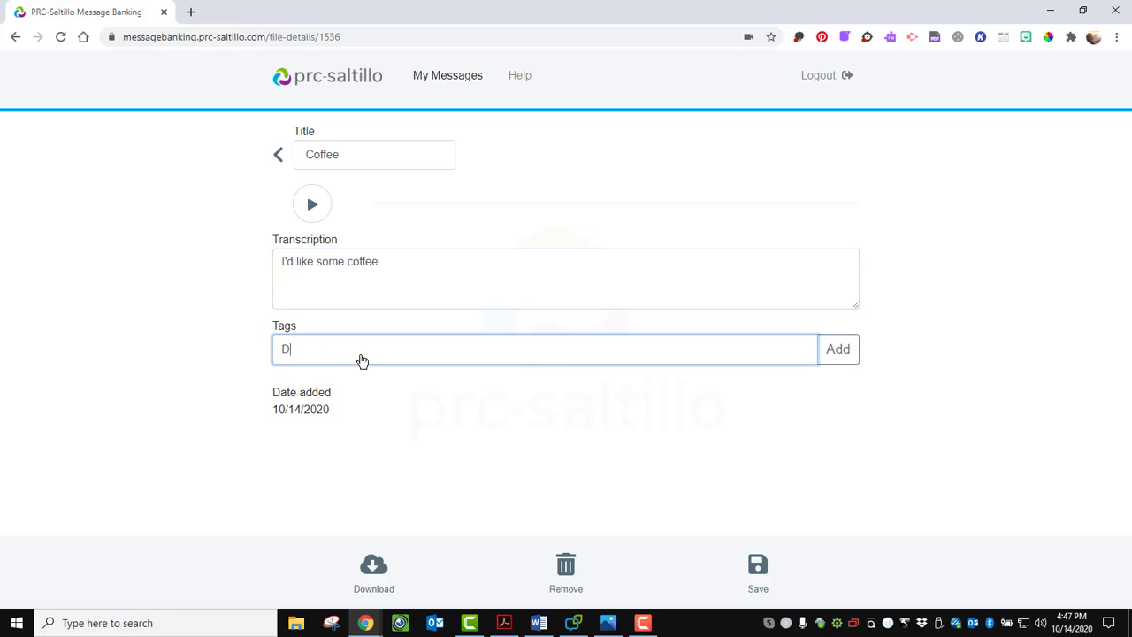
pyautogui.click(837, 349)
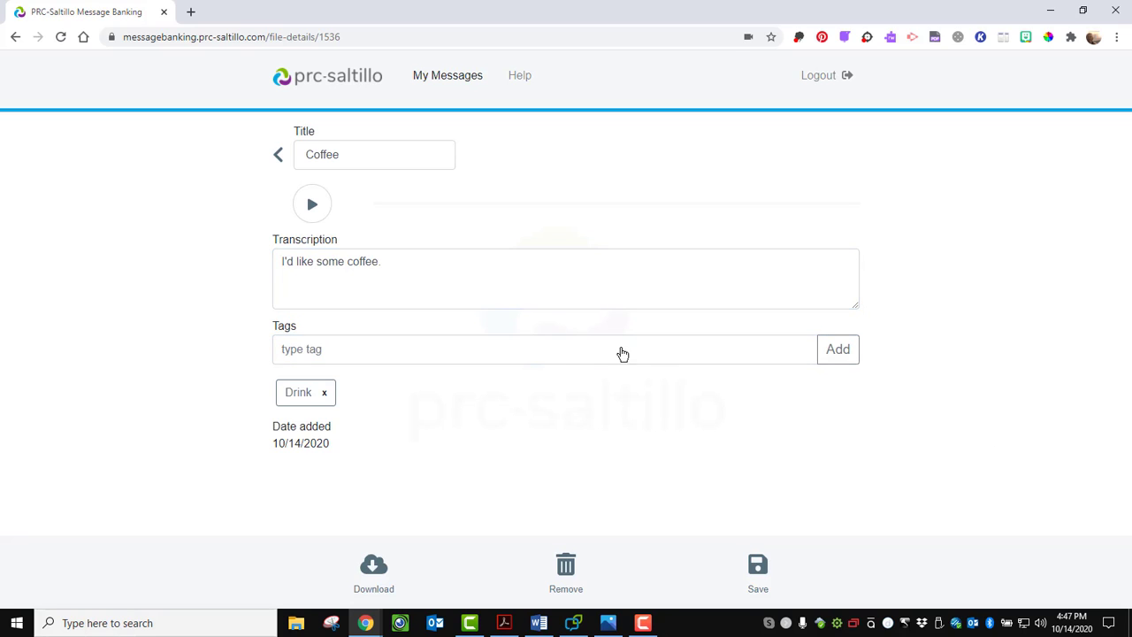
pyautogui.moveTo(348, 354)
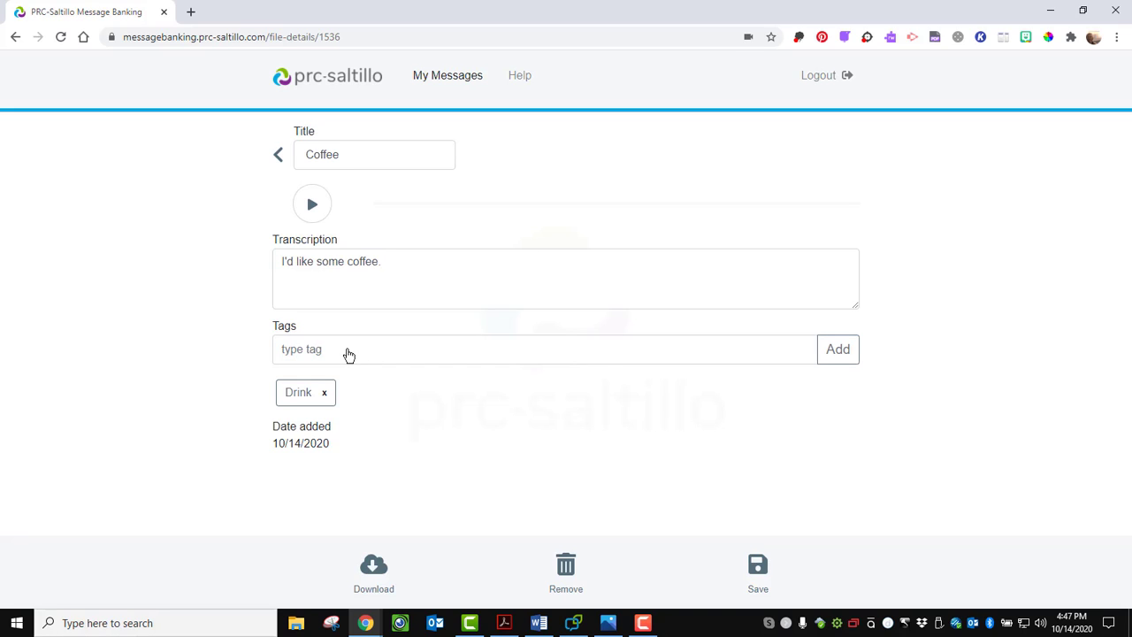
pyautogui.write('Want')
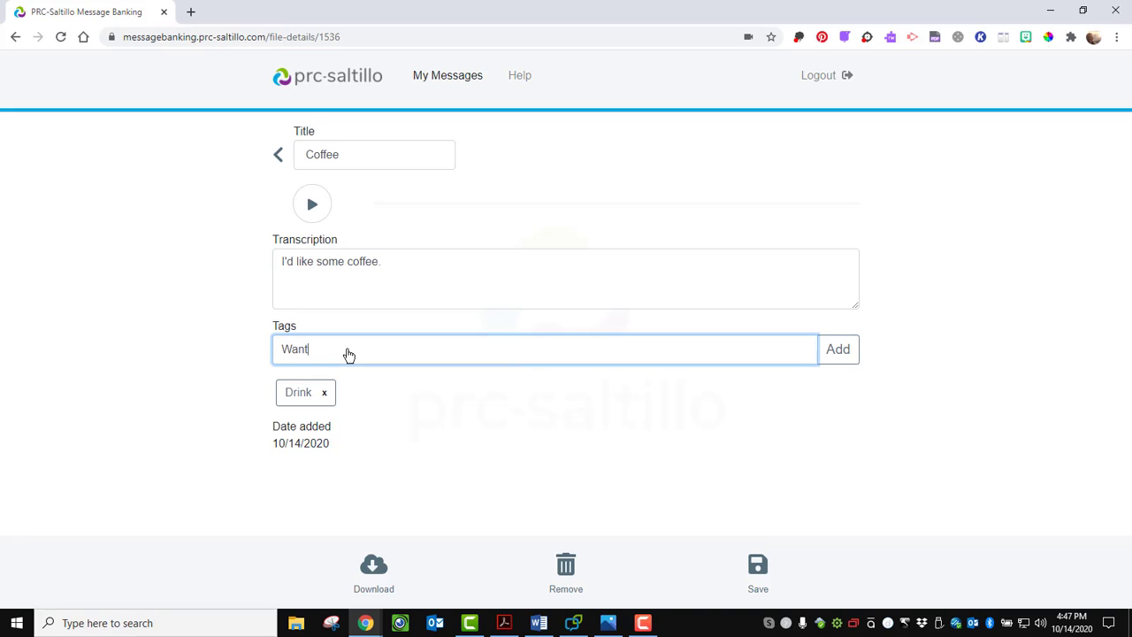
pyautogui.click(837, 348)
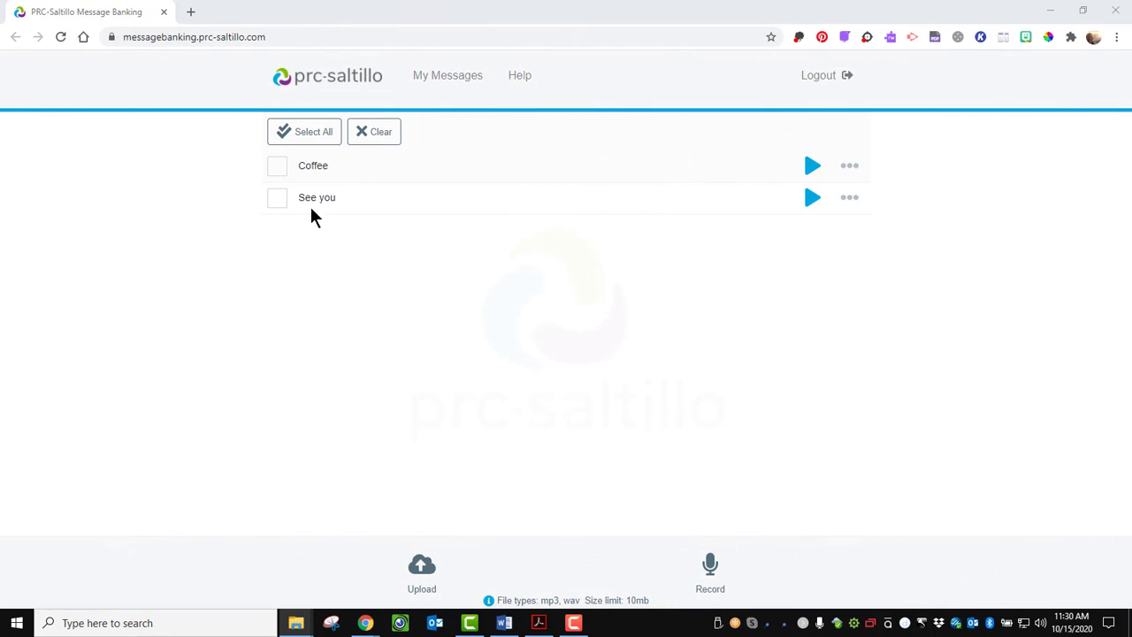
# Select both messages, download them as one zip, and show it in Downloads.
pyautogui.click(304, 131)
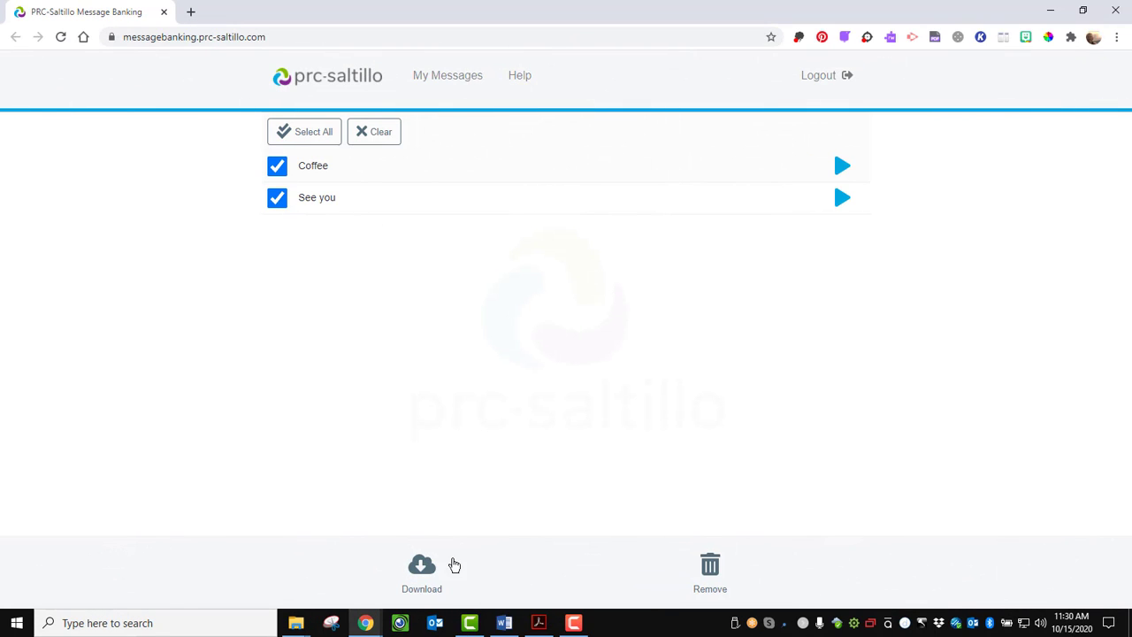
pyautogui.click(421, 570)
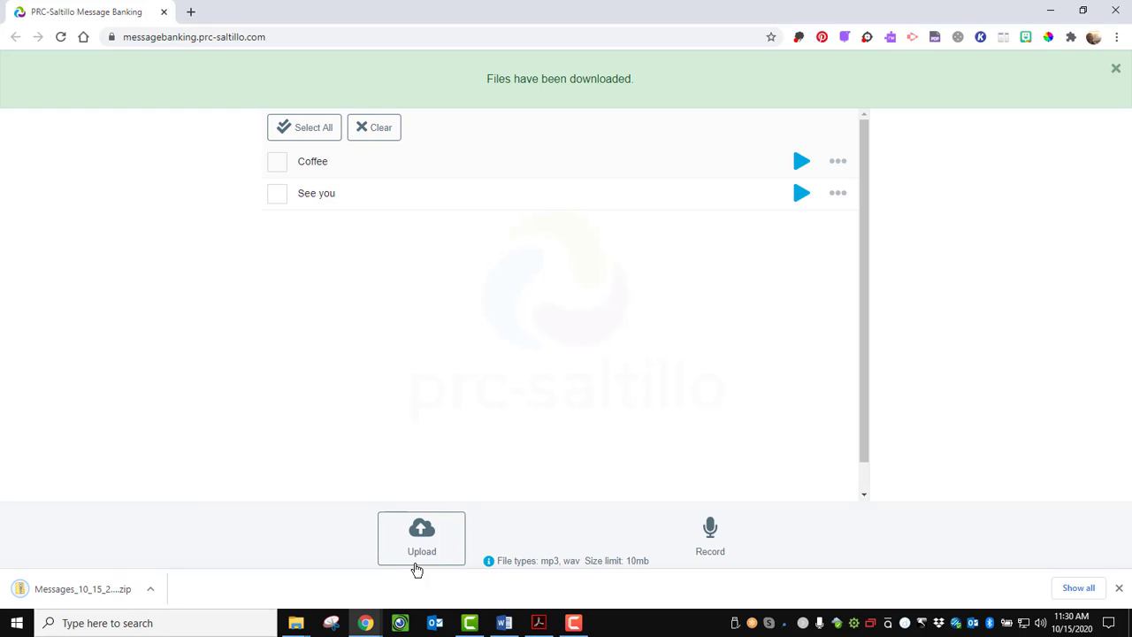
pyautogui.moveTo(124, 592)
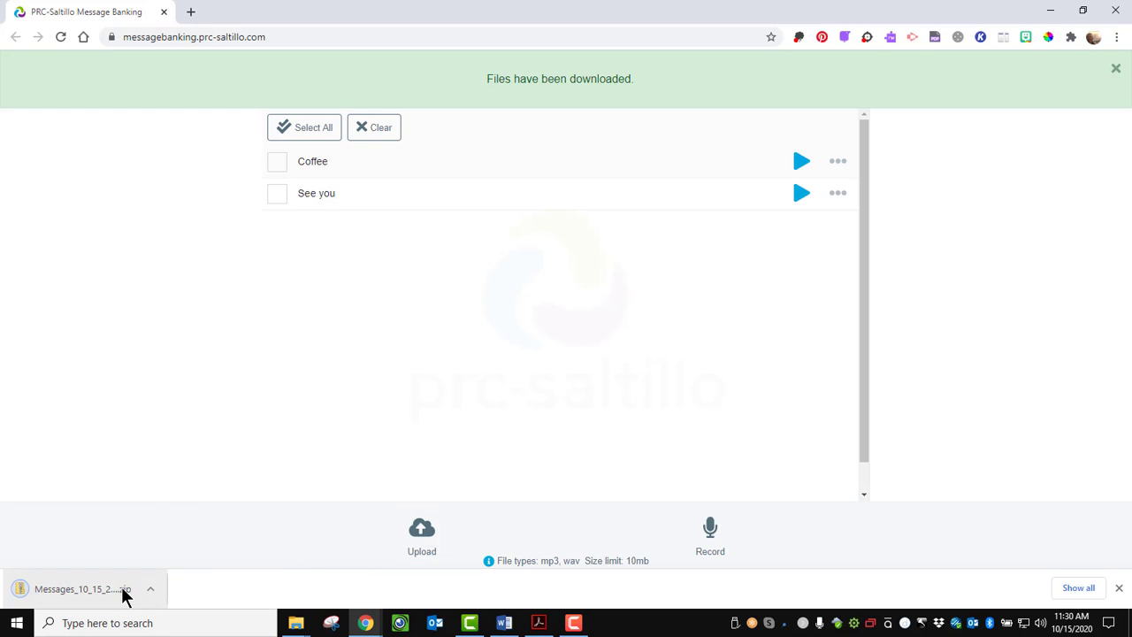
pyautogui.click(149, 588)
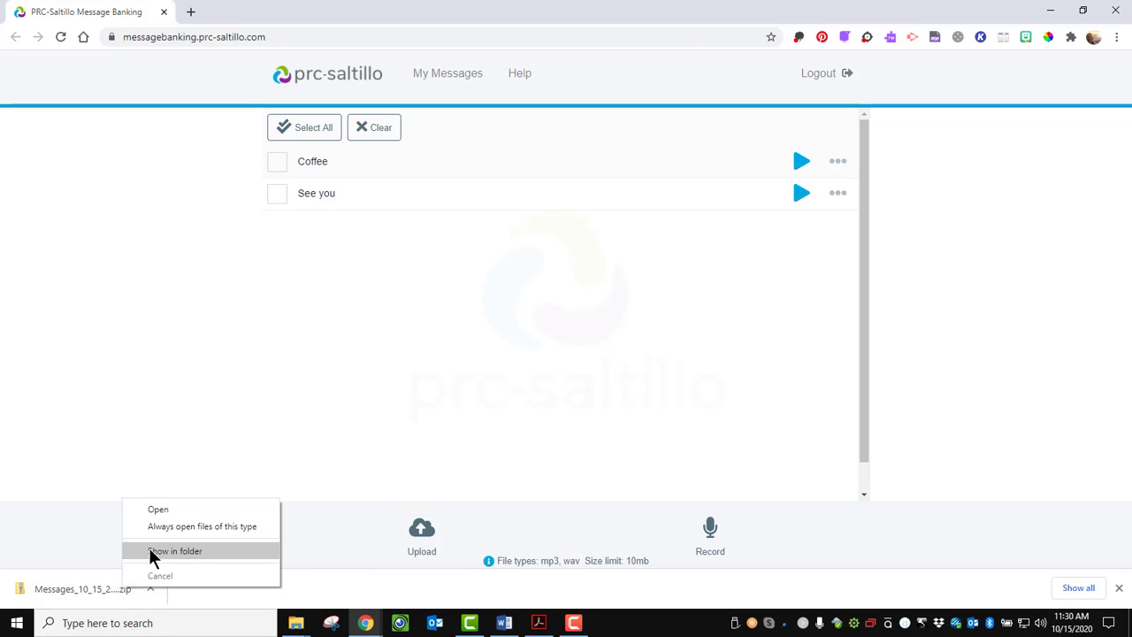
pyautogui.click(174, 550)
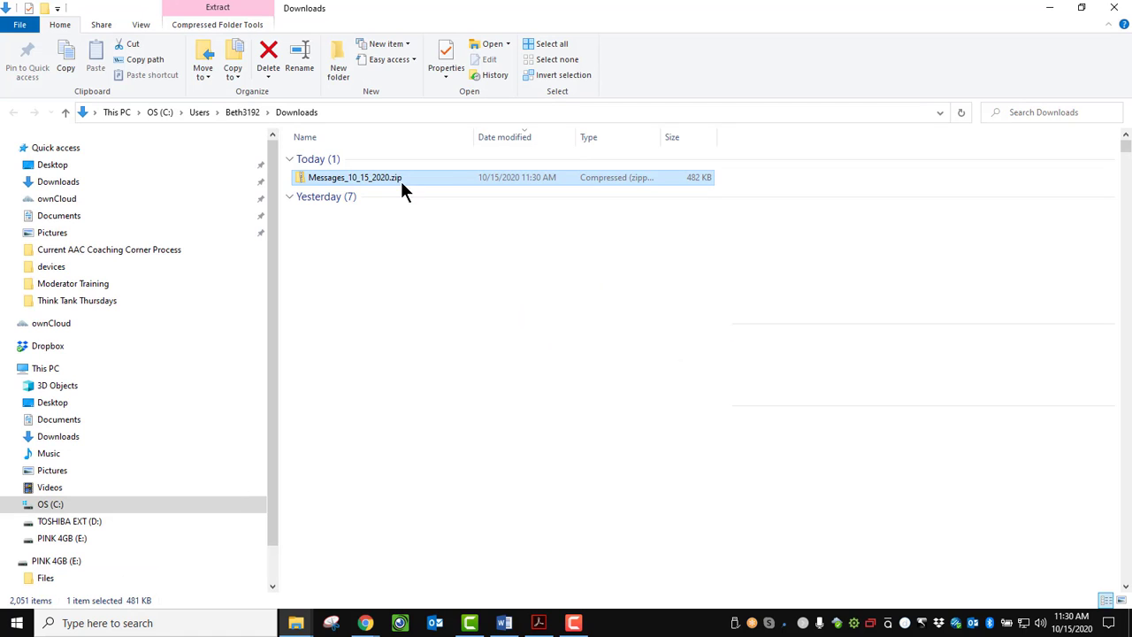
# Open the context menu for Messages_10_15_2020.zip in the Downloads folder.
pyautogui.rightClick(354, 176)
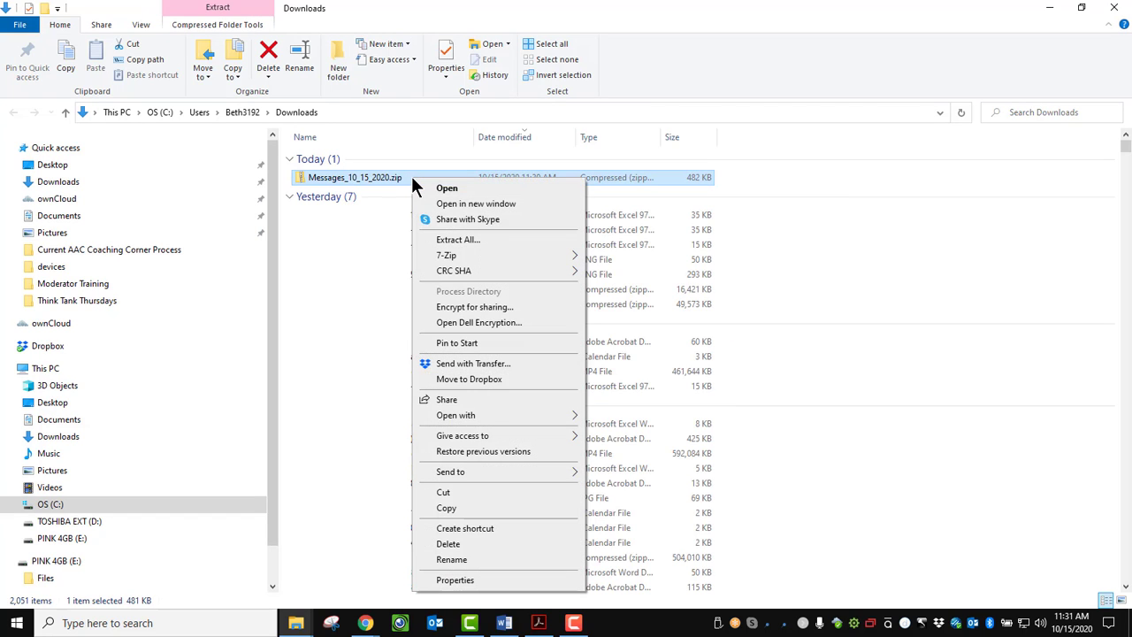
pyautogui.moveTo(458, 322)
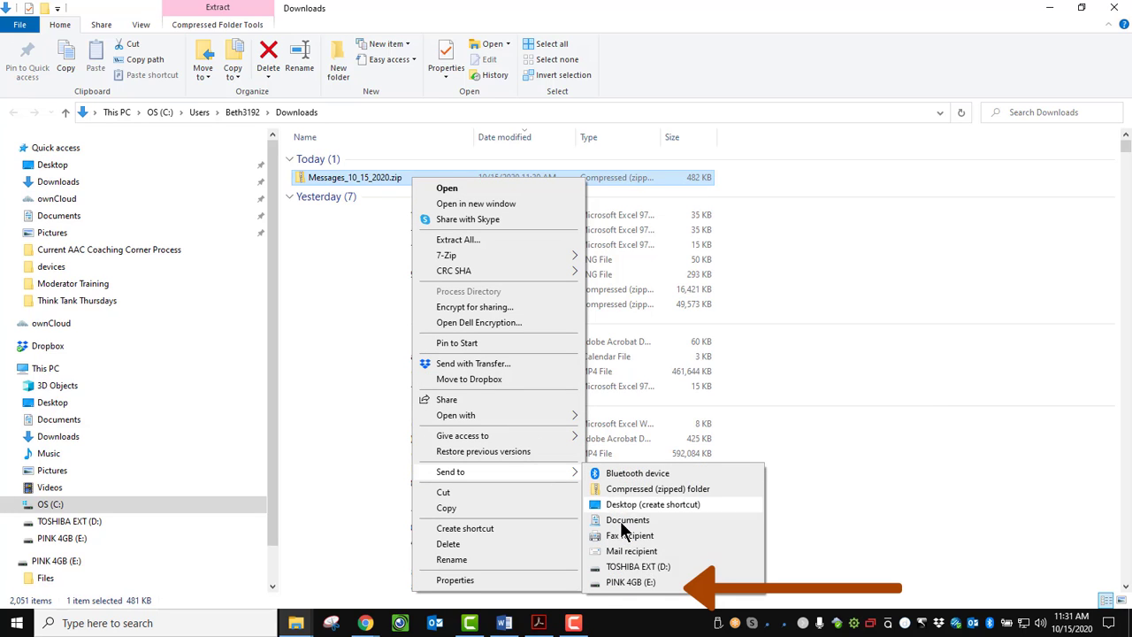
pyautogui.moveTo(633, 588)
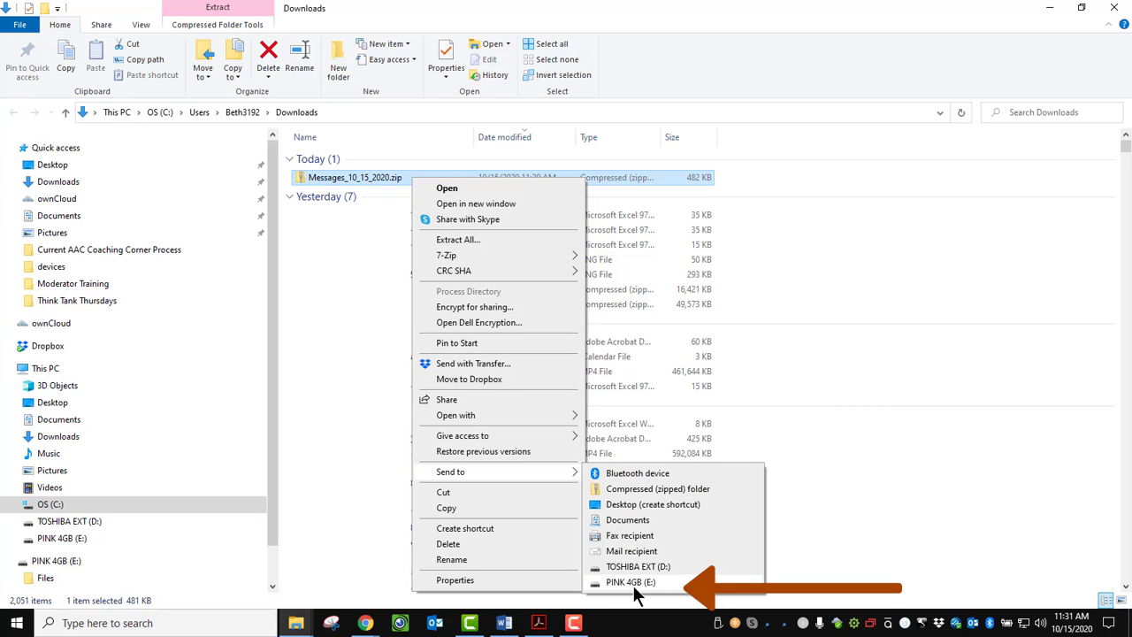
pyautogui.moveTo(669, 592)
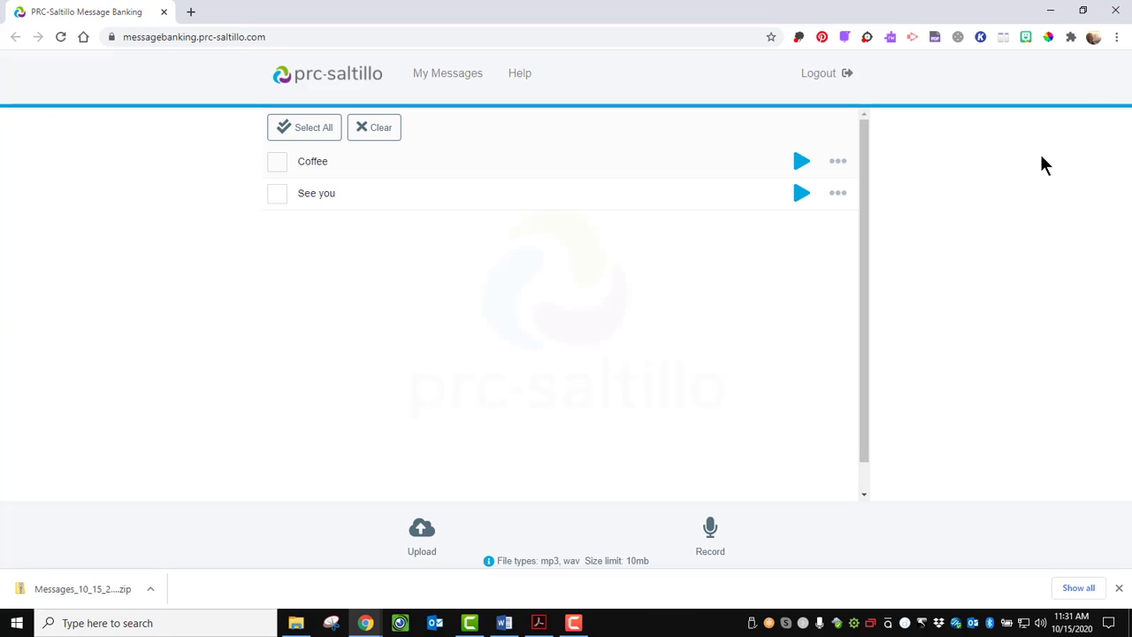
pyautogui.moveTo(1014, 447)
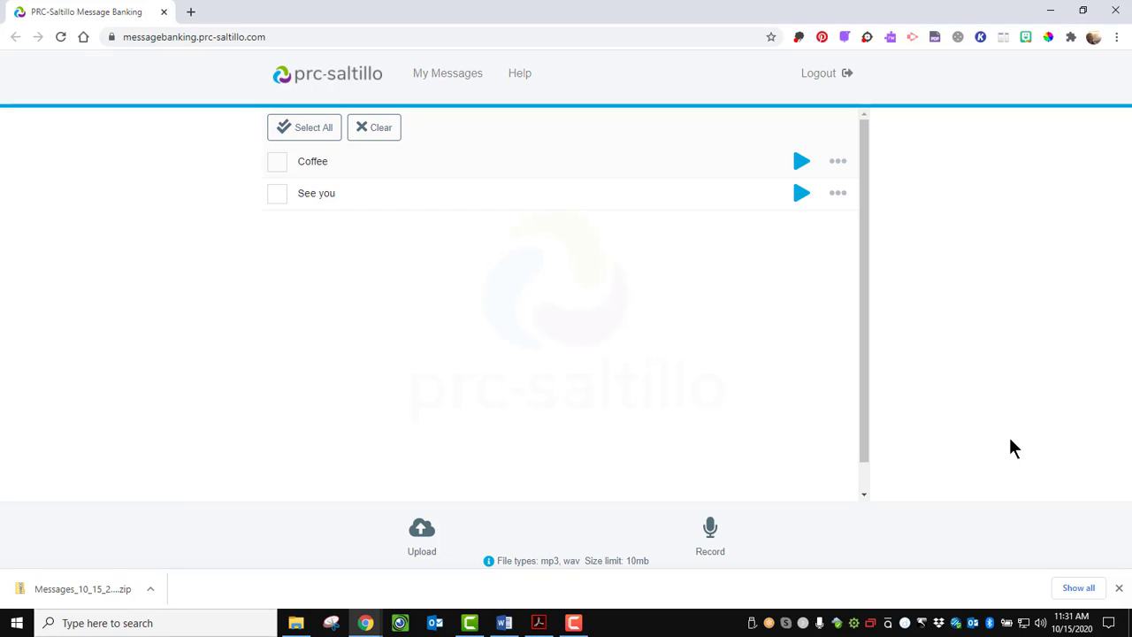